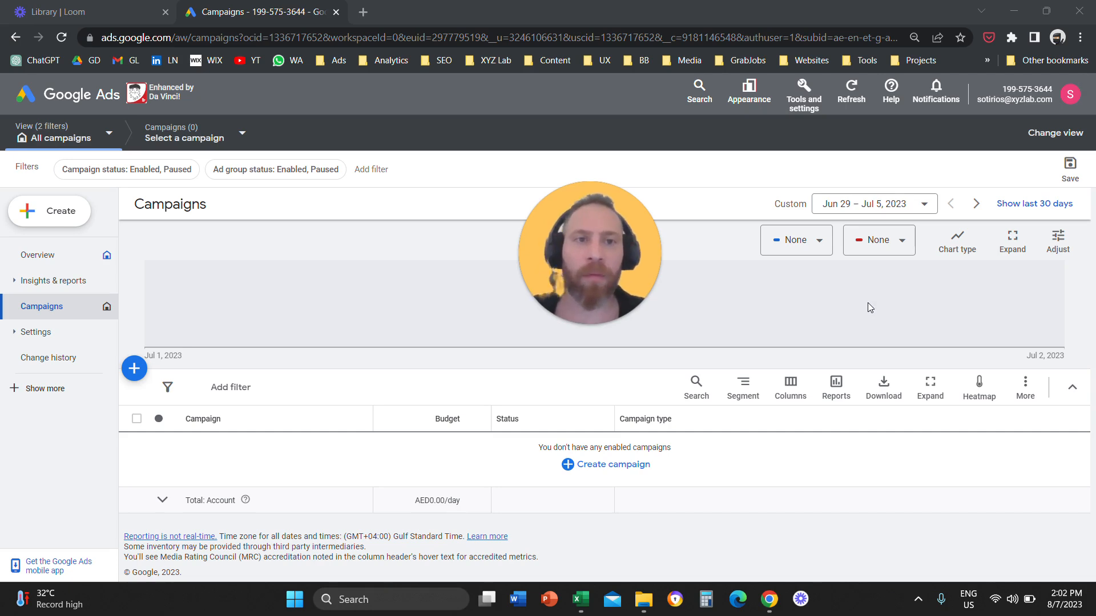
mouse_move(848, 319)
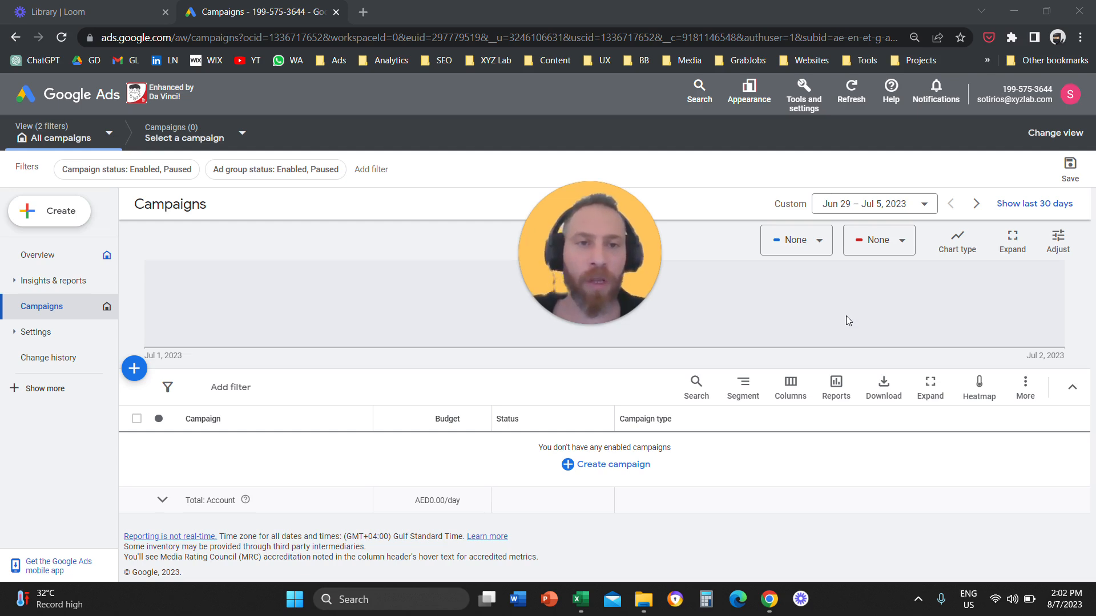
mouse_move(991, 324)
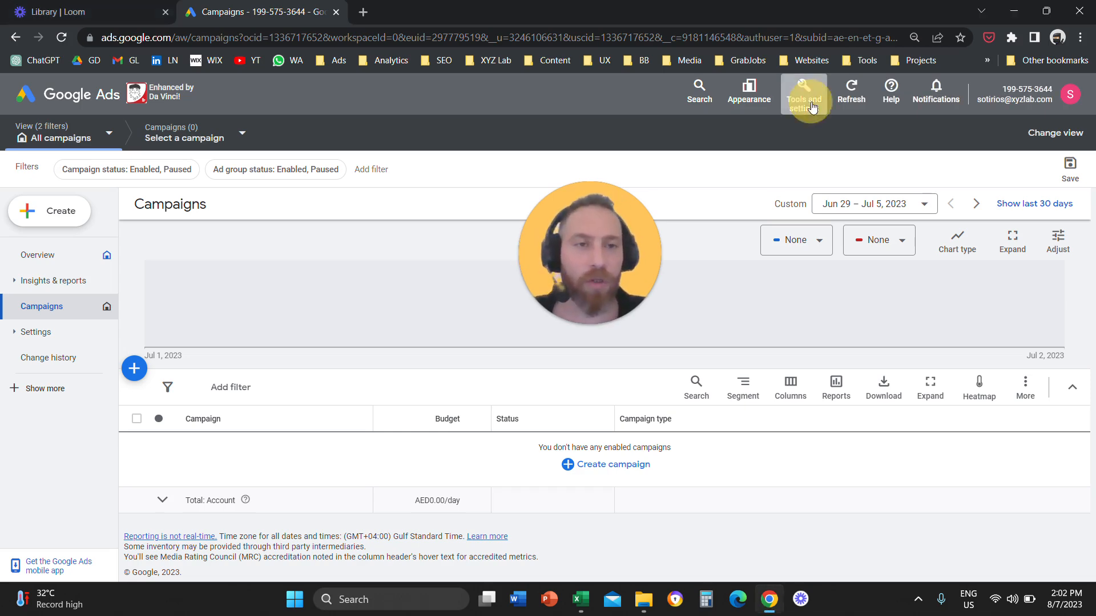
Step: Go to the Audience manager via Tools and settings > Shared Library
click(804, 93)
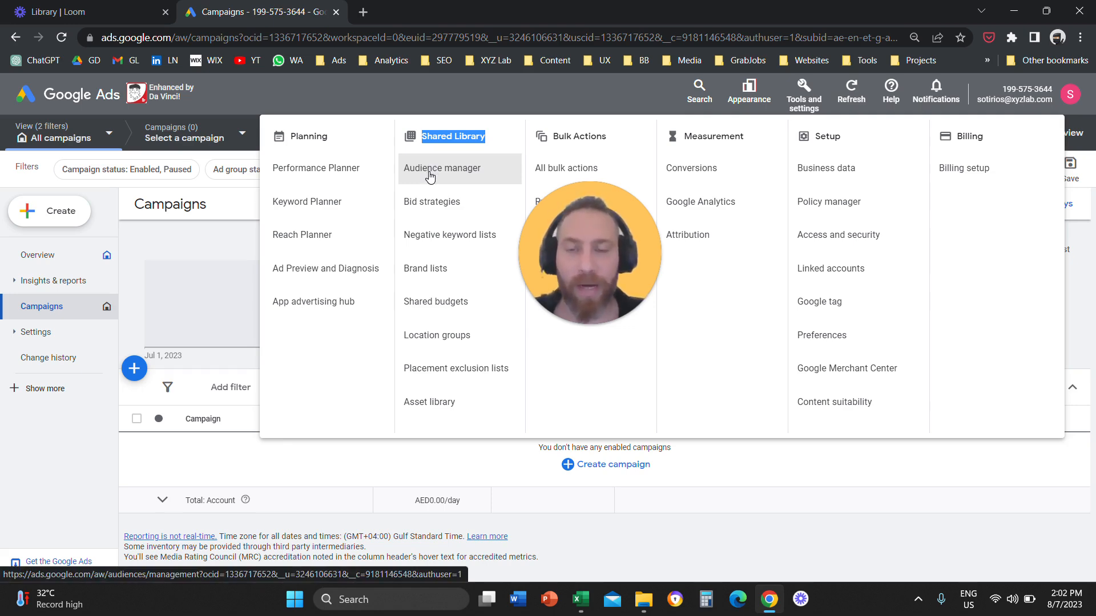
click(432, 172)
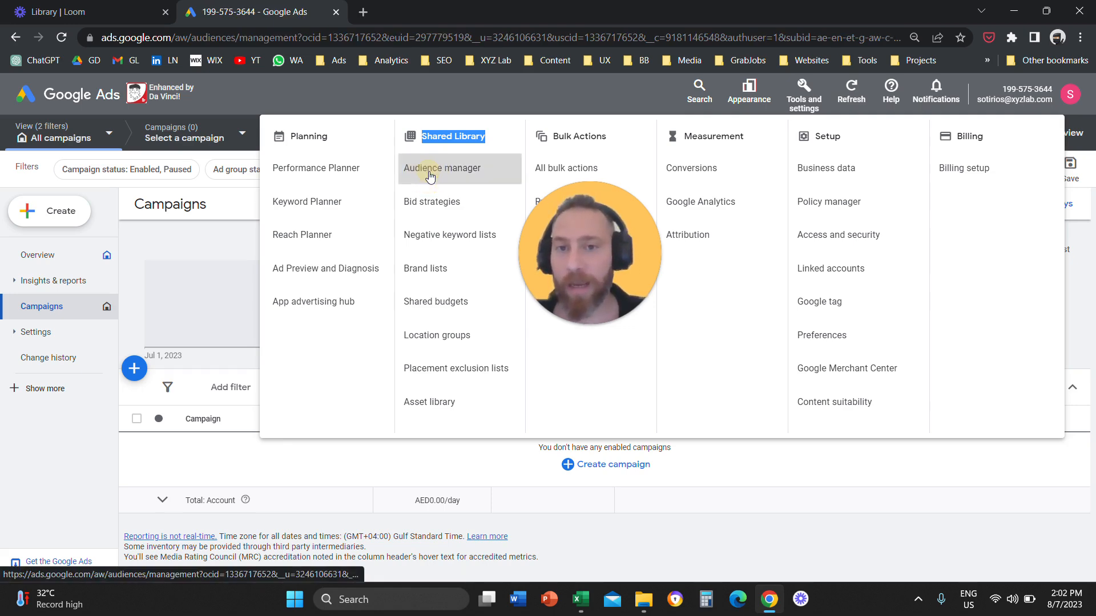
click(442, 168)
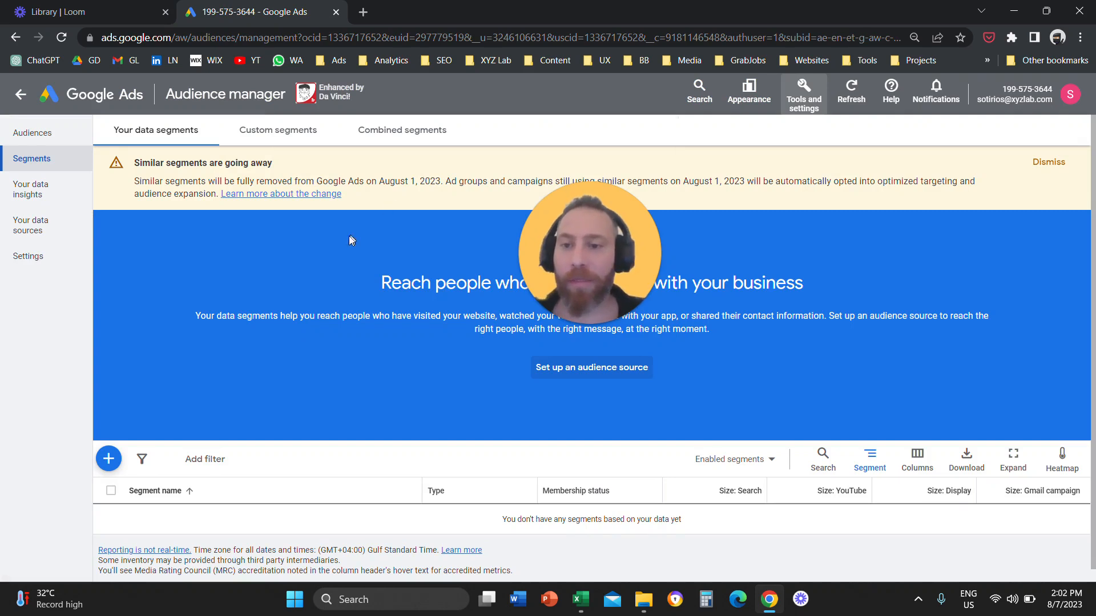
mouse_move(66, 169)
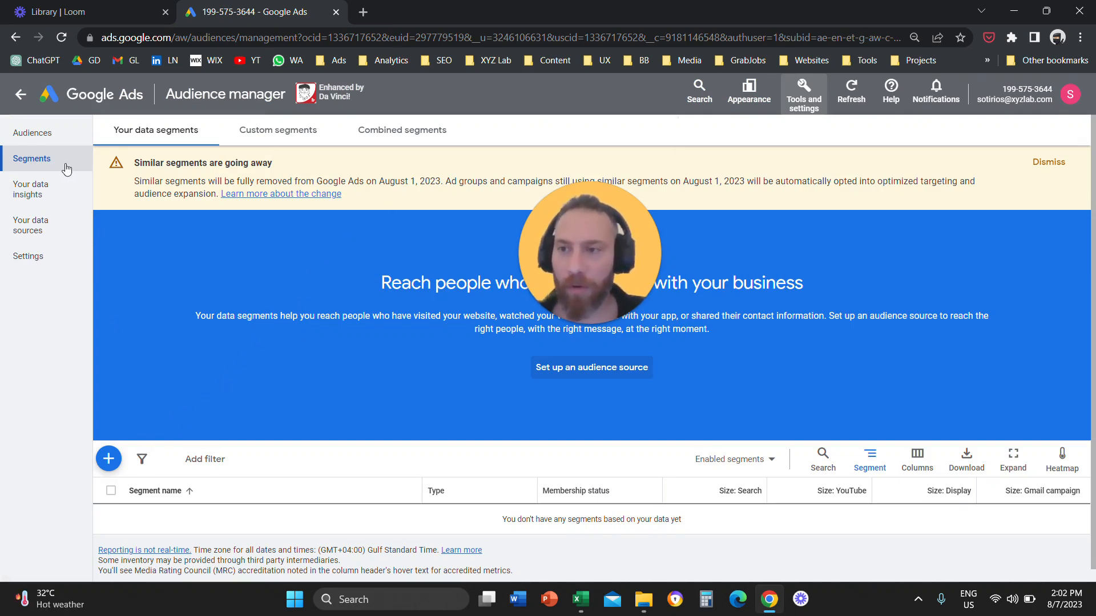
mouse_move(142, 322)
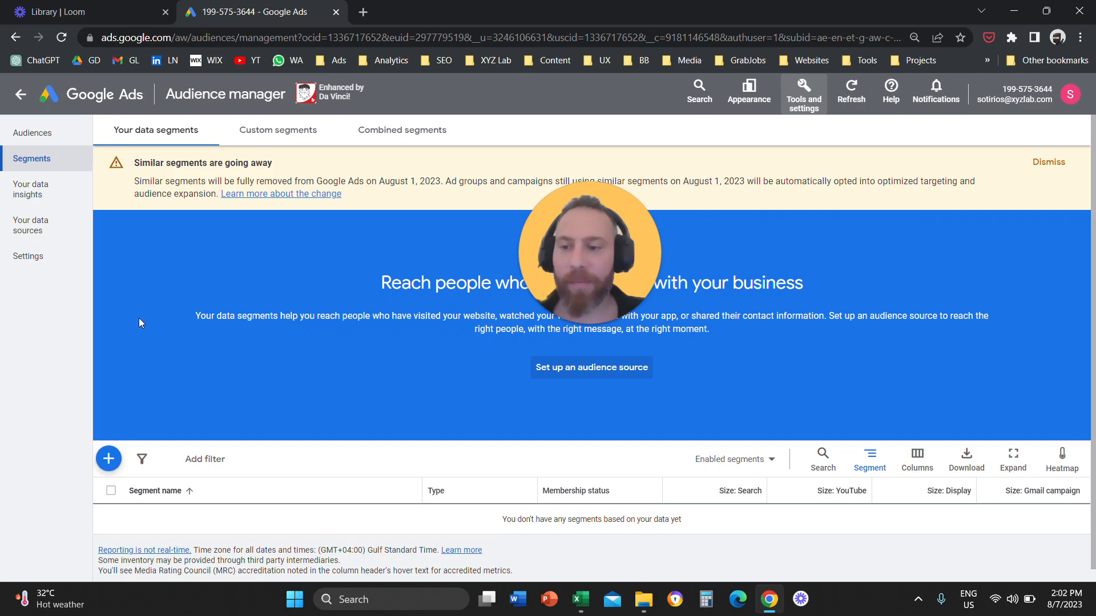
Step: Start a new data segment of type Customer list
click(109, 459)
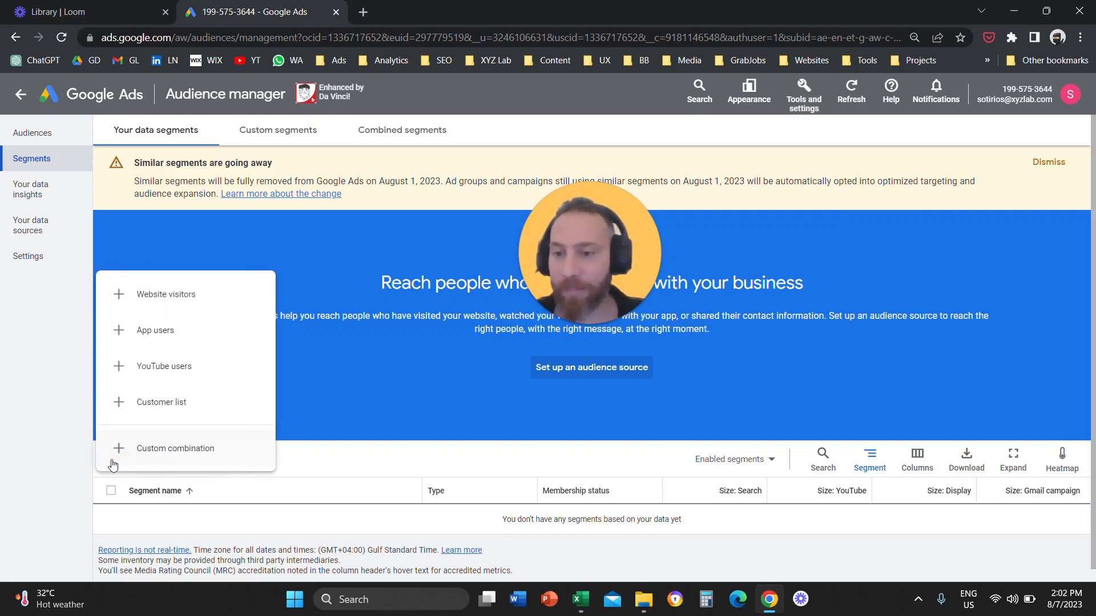
mouse_move(175, 417)
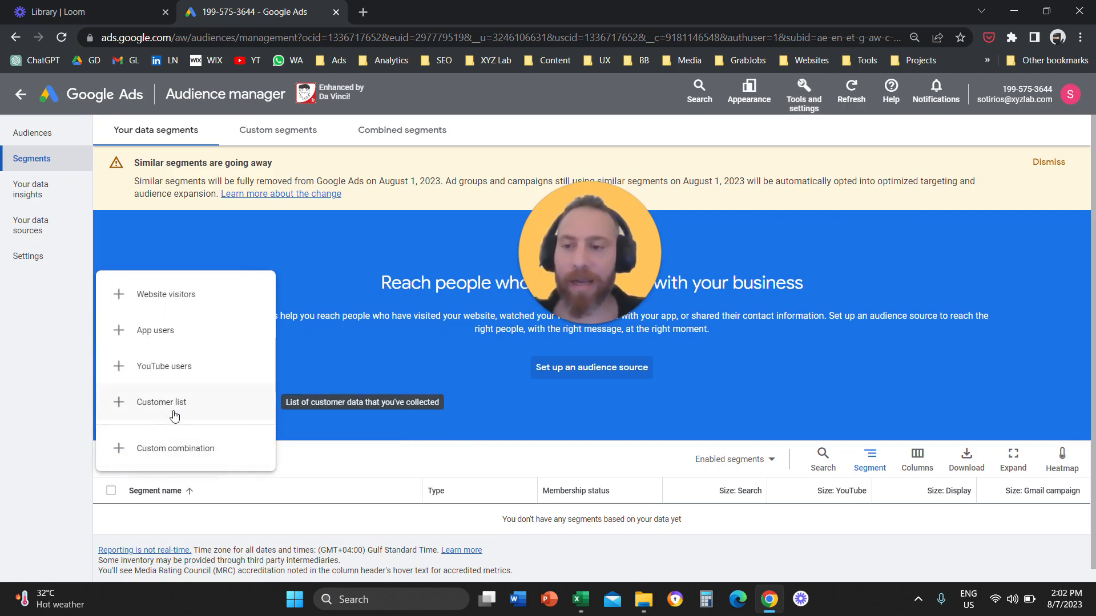
mouse_move(513, 69)
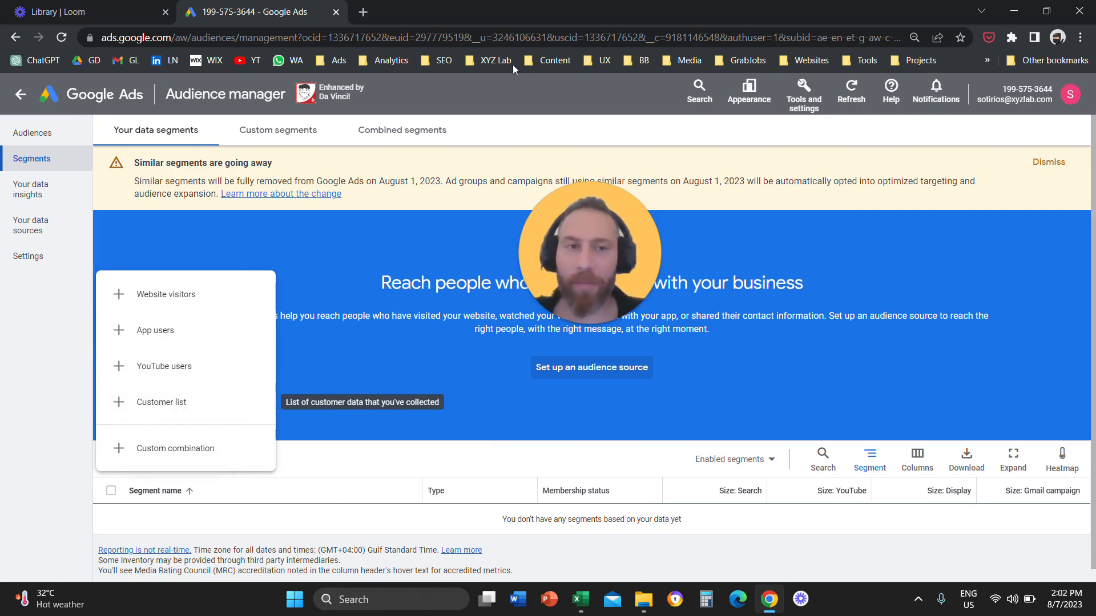
click(804, 91)
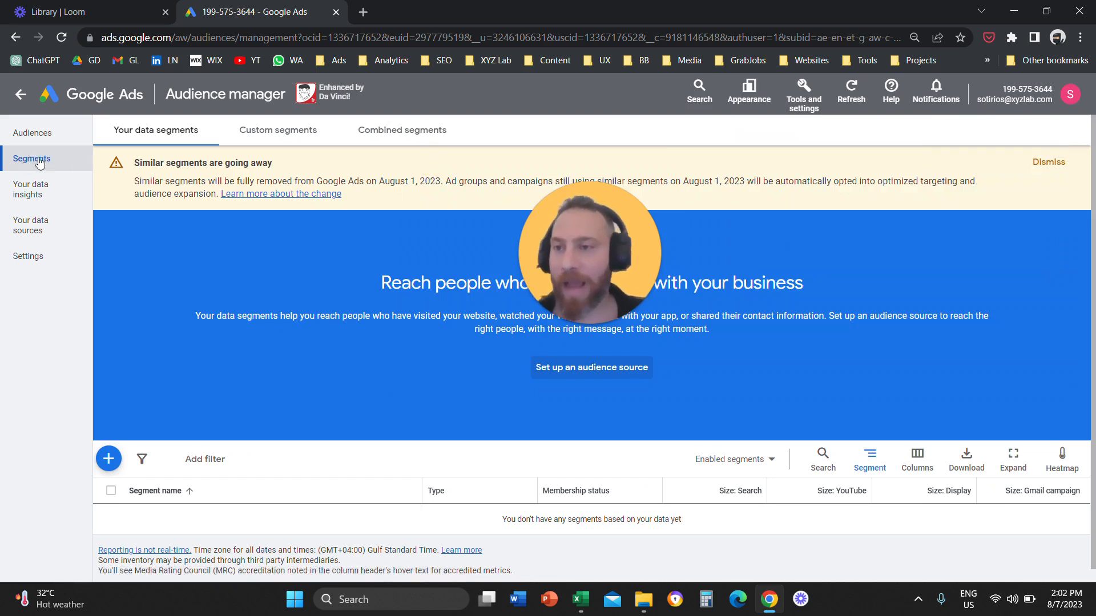
click(108, 459)
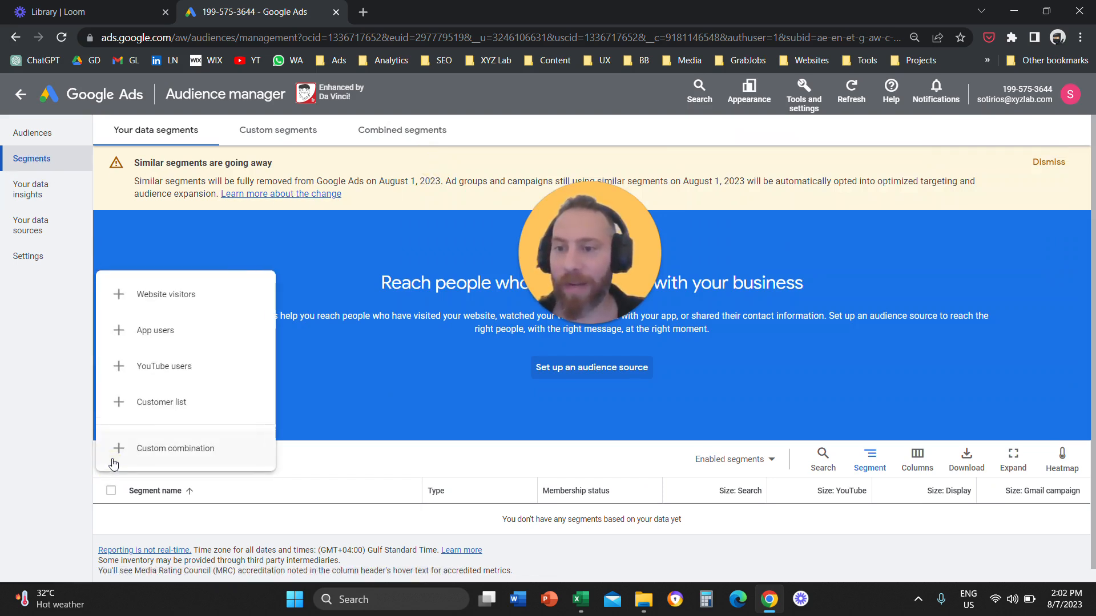
click(162, 401)
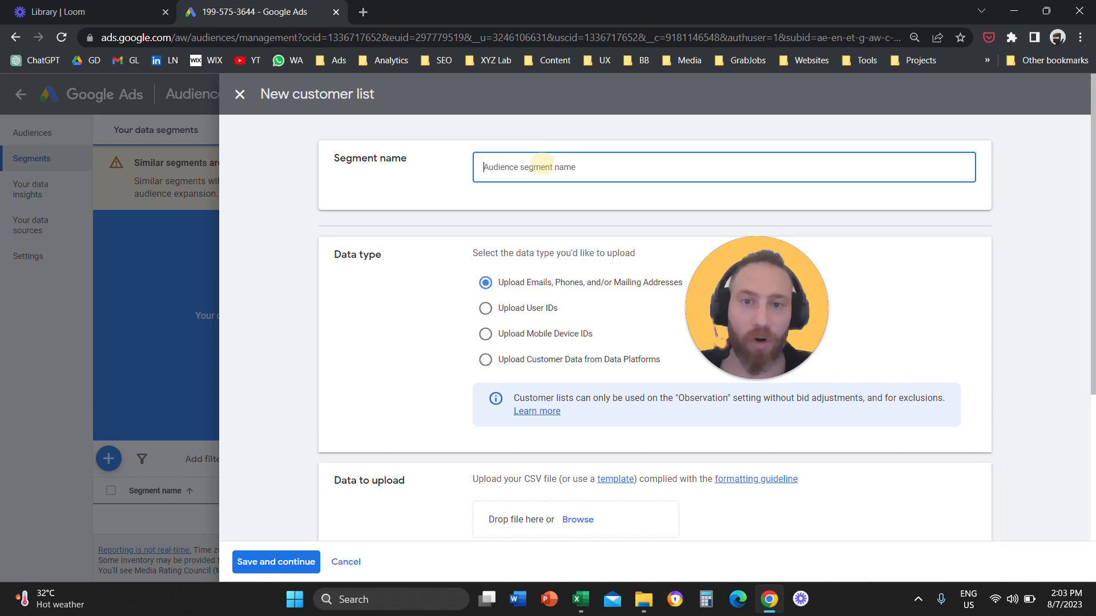
Step: Name the segment 'Test Audience', keeping emails, phones and mailing addresses as data type
text(Test Audience)
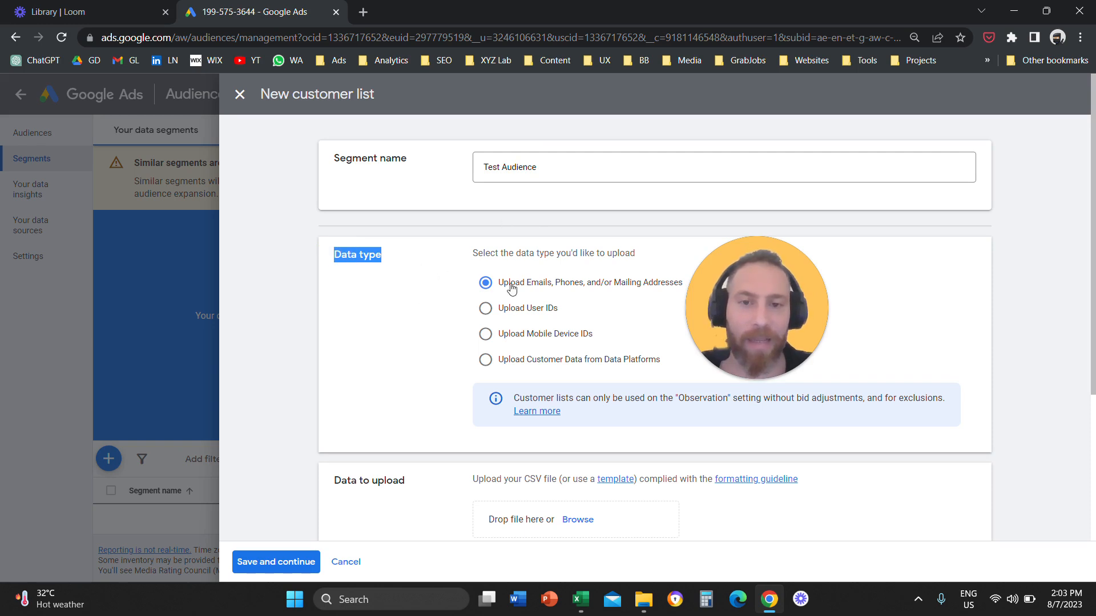
mouse_move(596, 292)
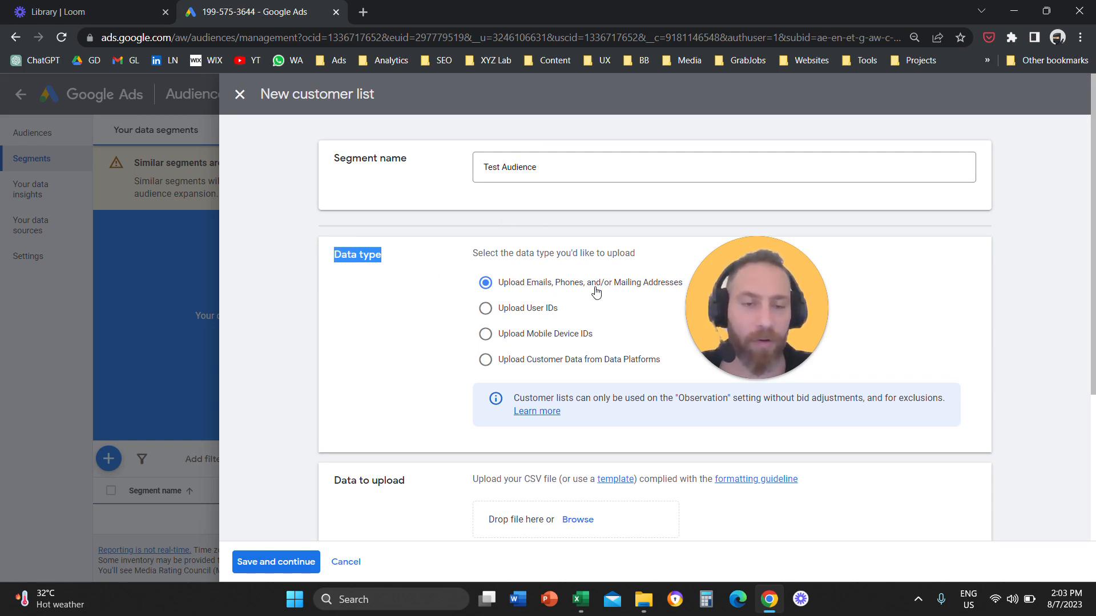
mouse_move(430, 325)
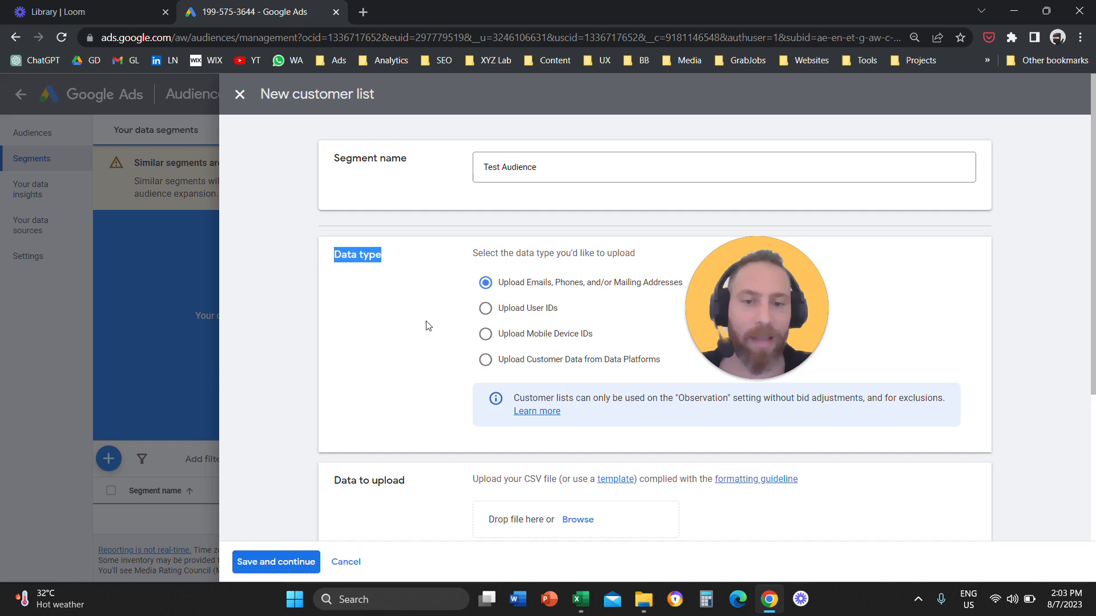
scroll(down, 3)
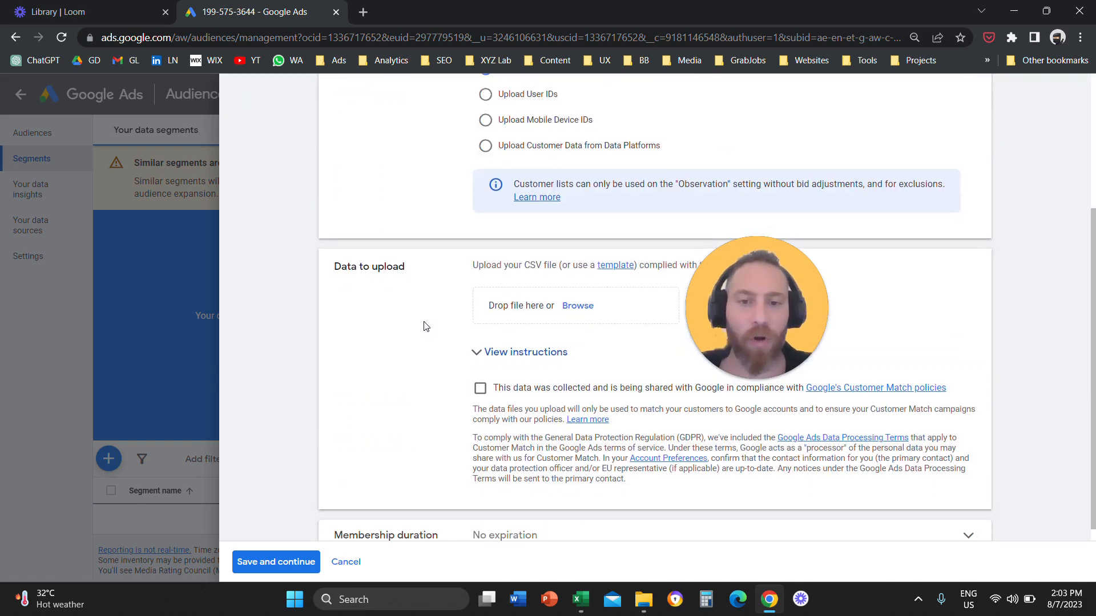
mouse_move(461, 315)
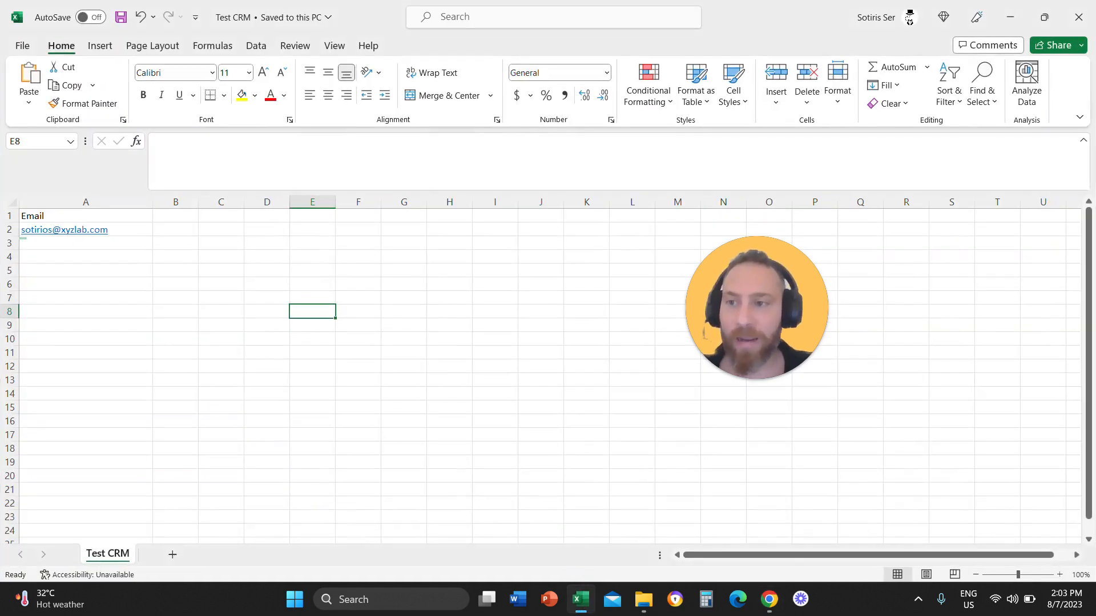
Step: Widen column A of the Test CRM sheet so the email entries fit fully
click(85, 216)
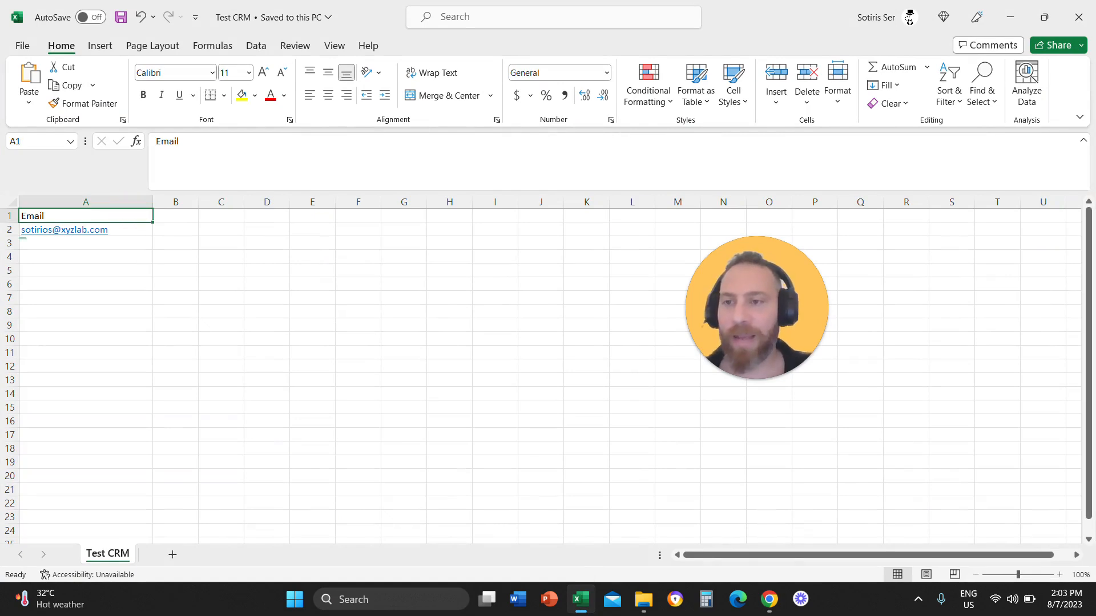
drag(151, 202, 328, 202)
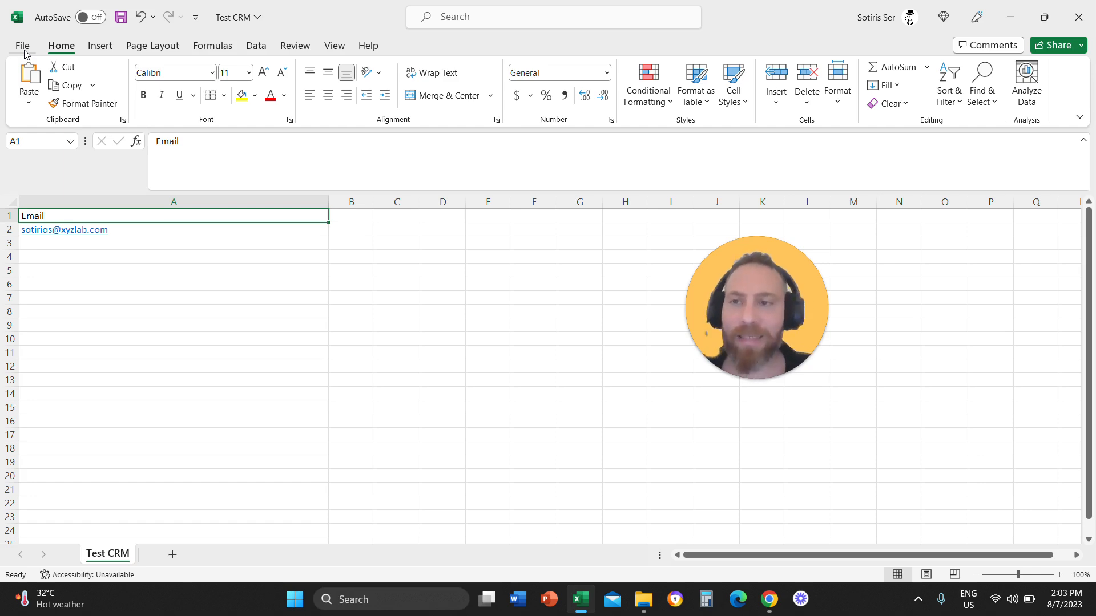
Step: Save the sheet as CSV UTF-8 (Comma delimited) in Downloads, replacing the existing Test CRM.csv
click(21, 45)
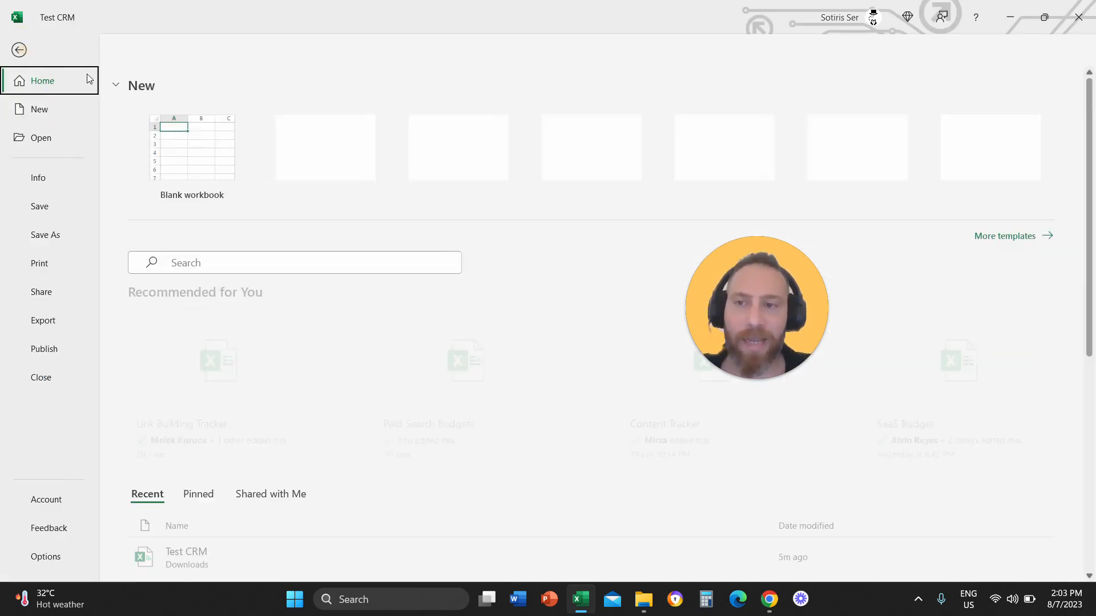
click(46, 235)
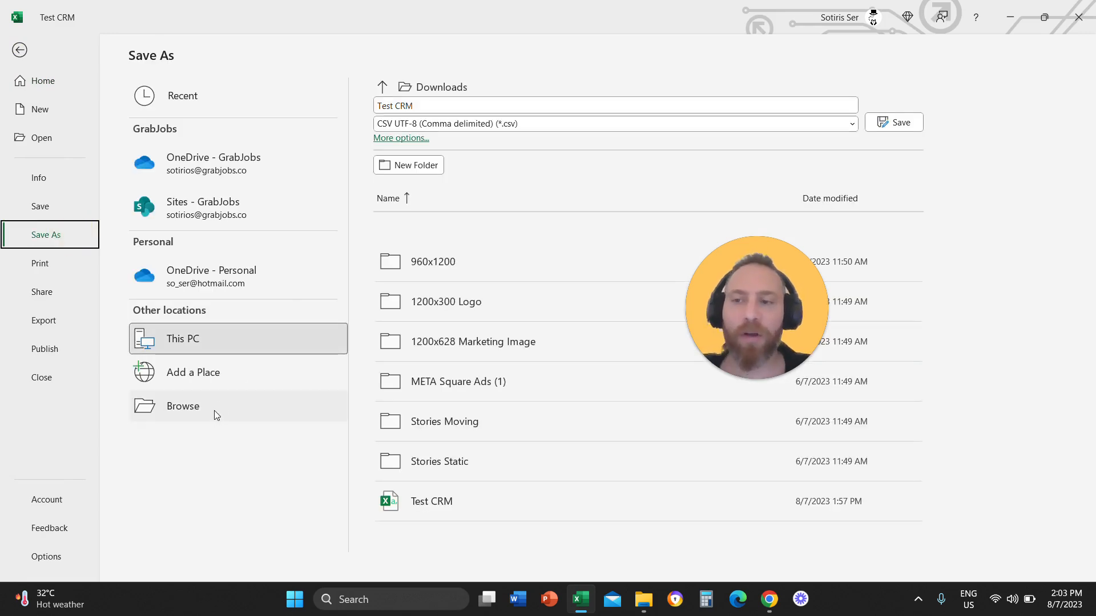
click(182, 407)
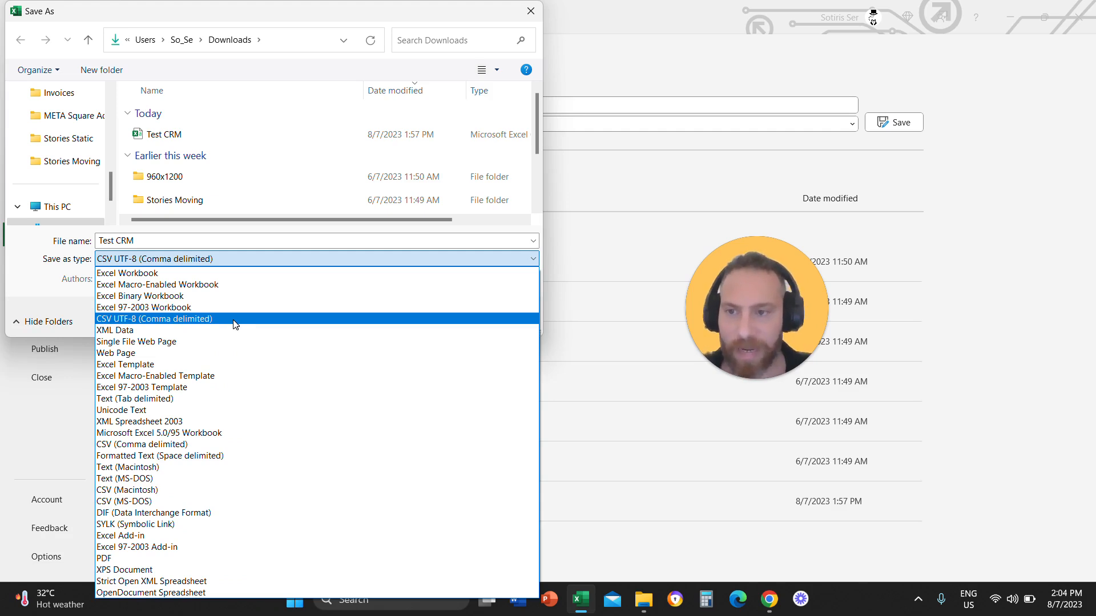
click(154, 318)
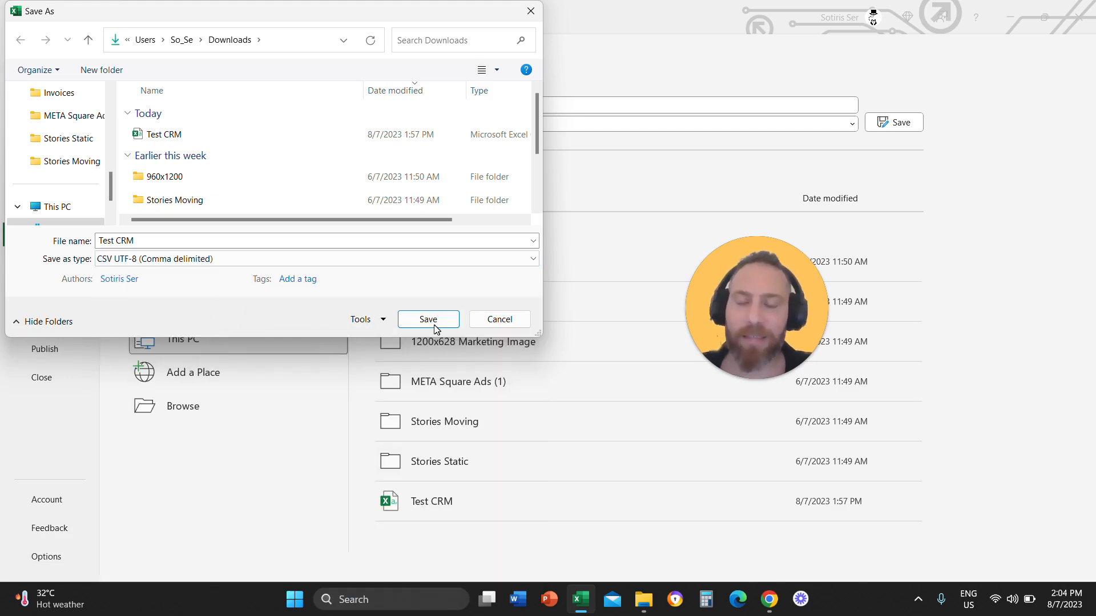
click(428, 320)
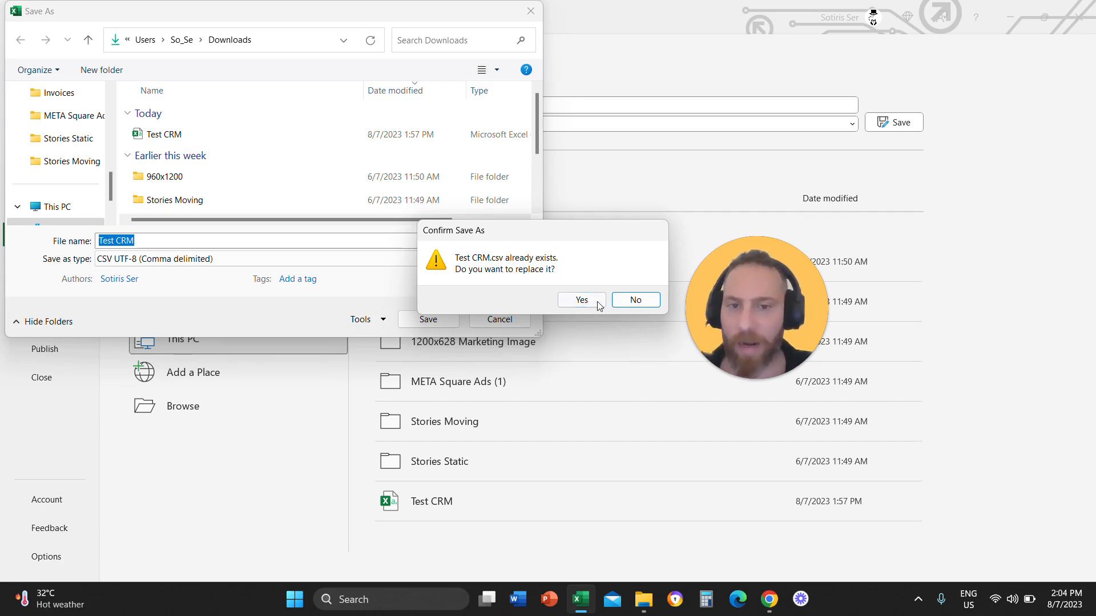
click(581, 299)
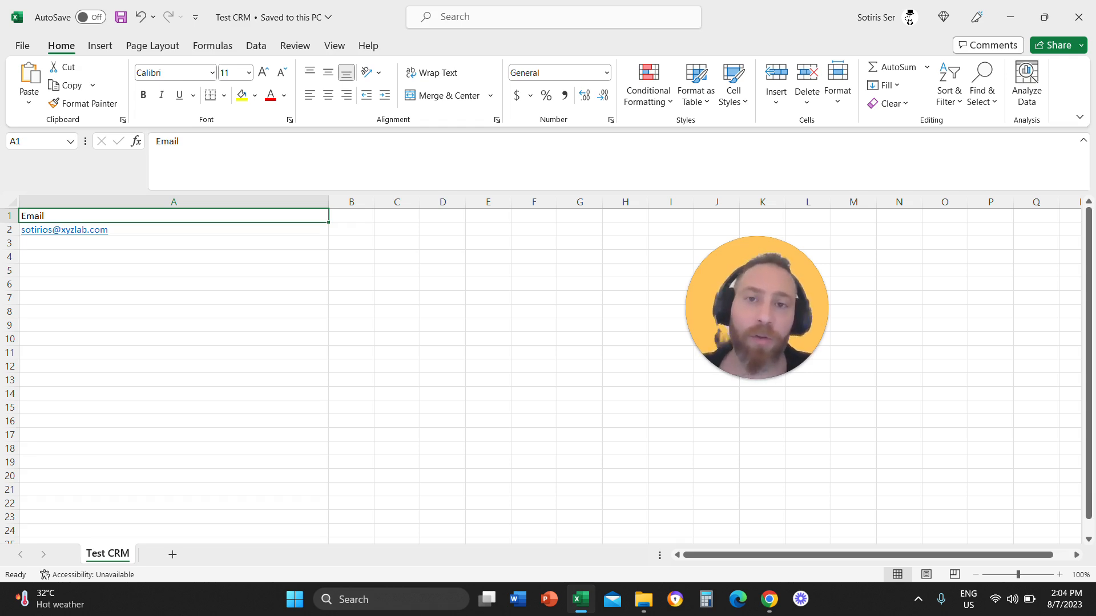
Step: Attach Test CRM.csv from Downloads as the customer list data file
click(769, 600)
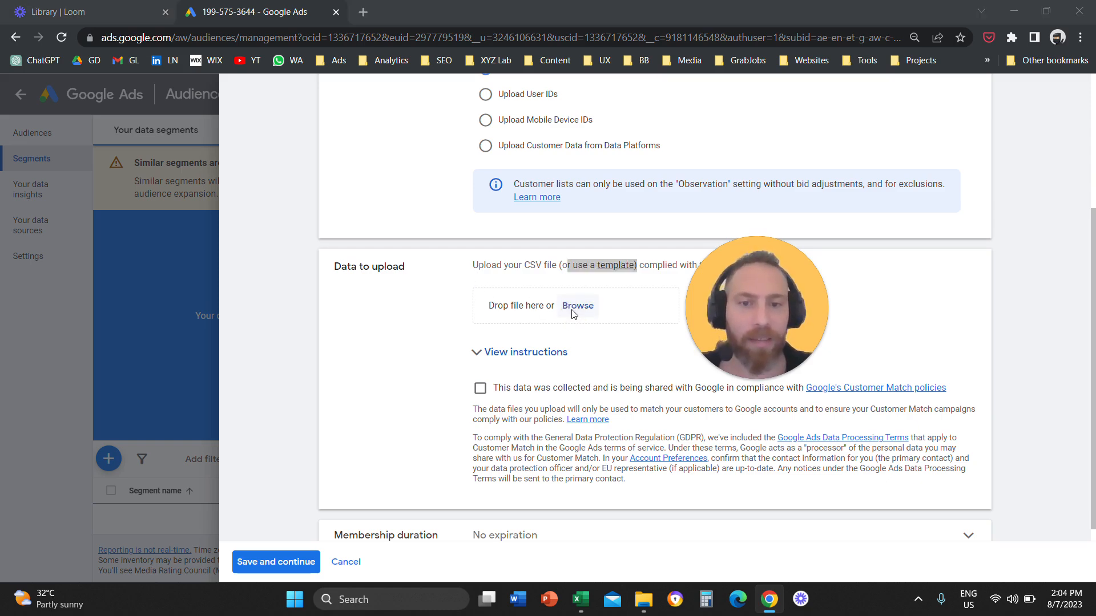
click(577, 306)
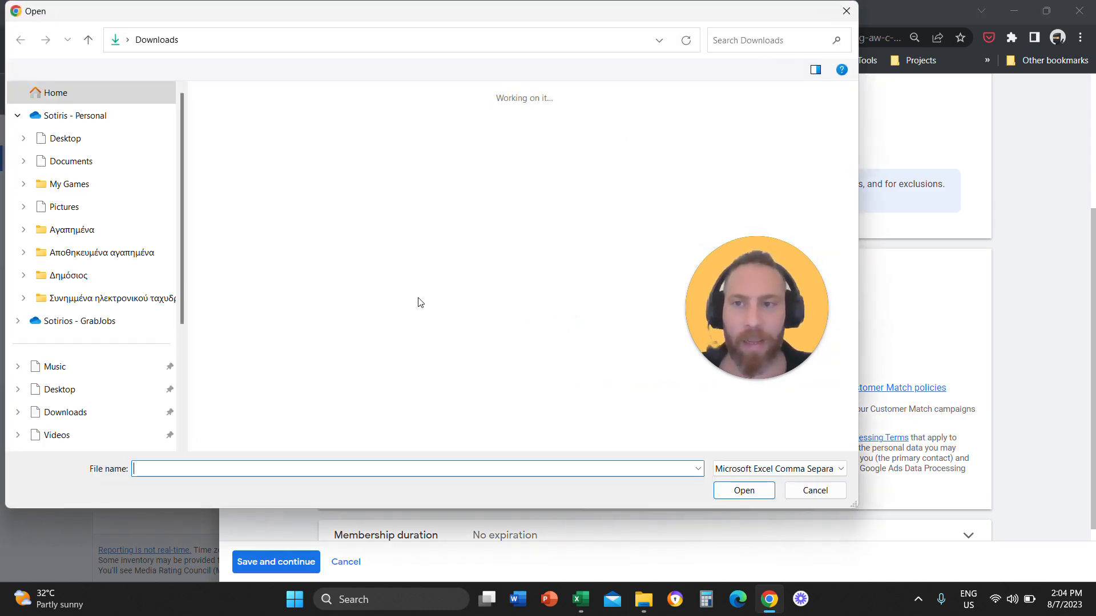
click(237, 137)
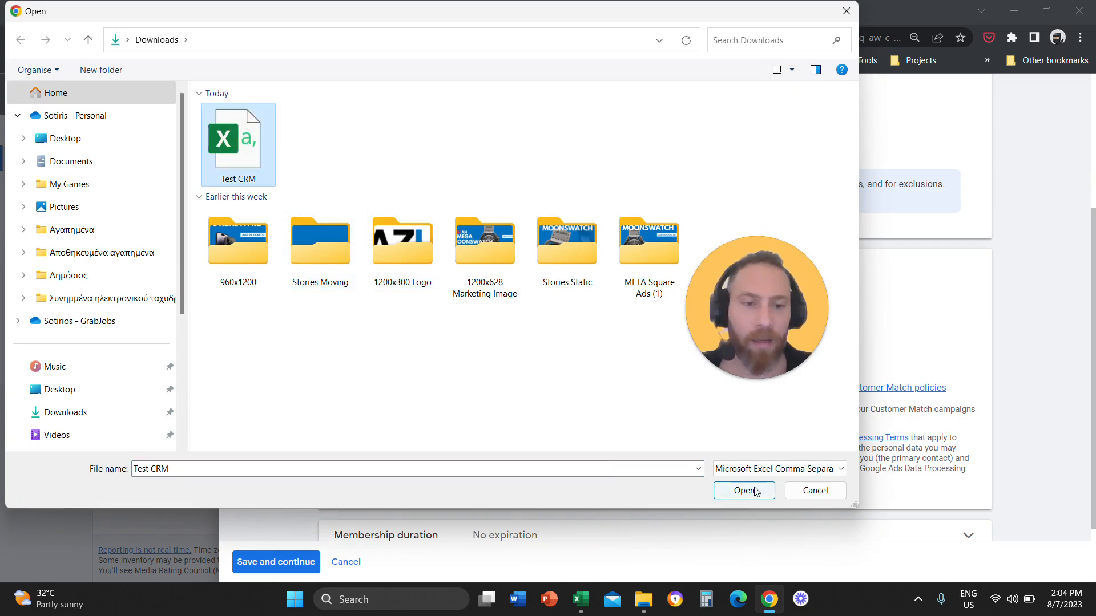
click(745, 490)
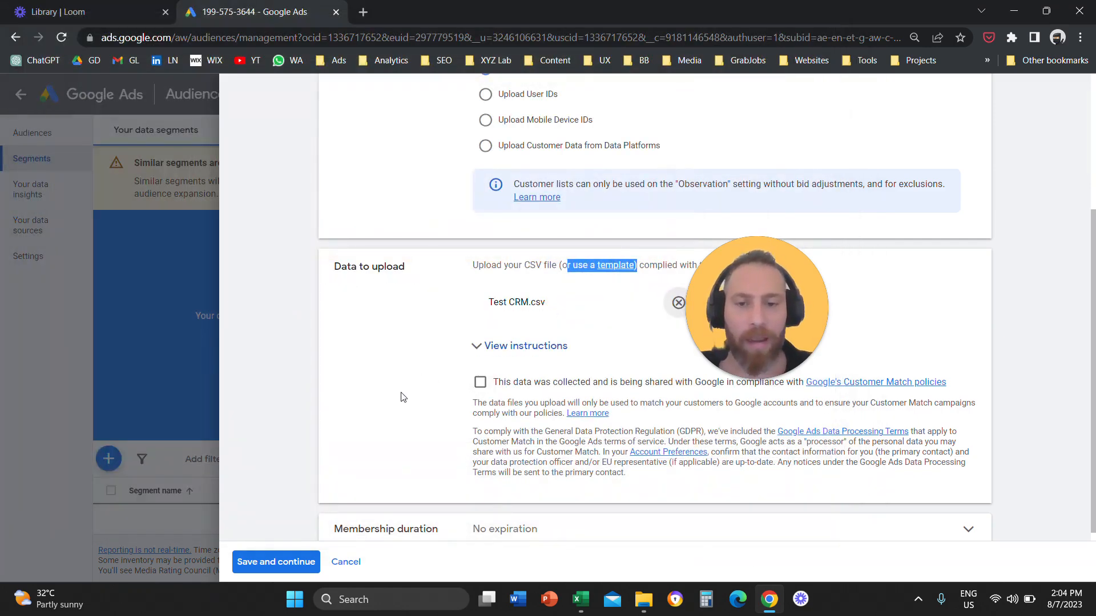
Step: Try a 365-day membership duration, then revert to No expiration
scroll(down, 3)
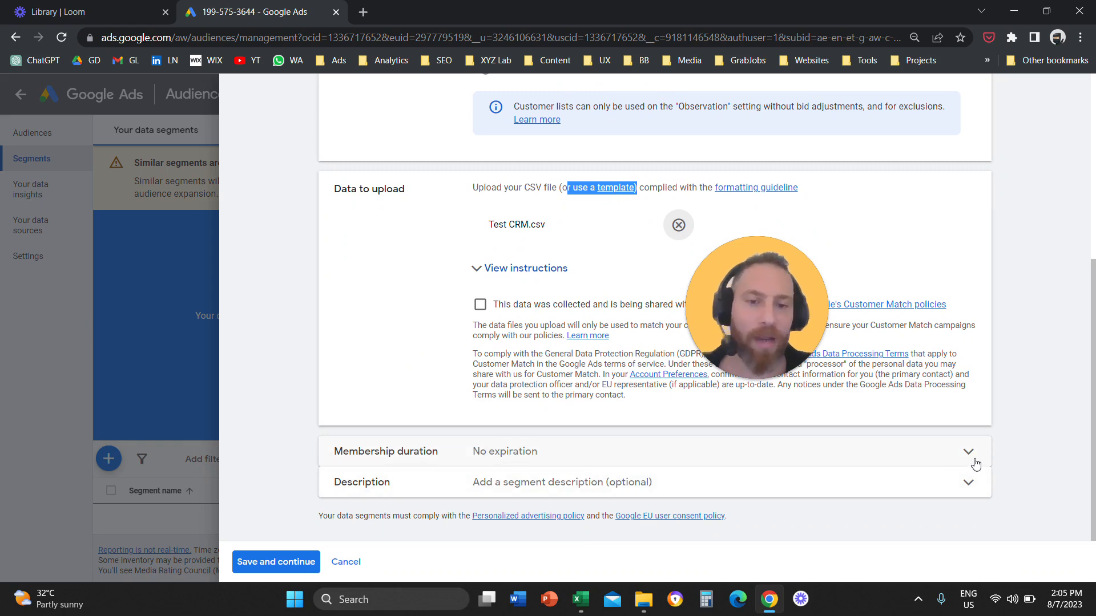
click(968, 452)
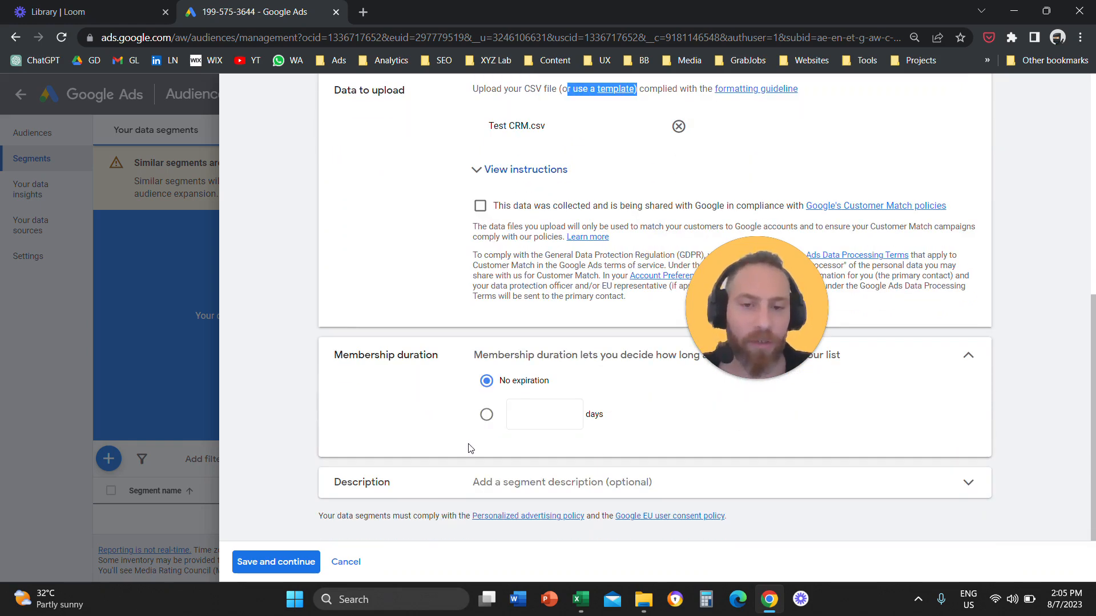
mouse_move(501, 431)
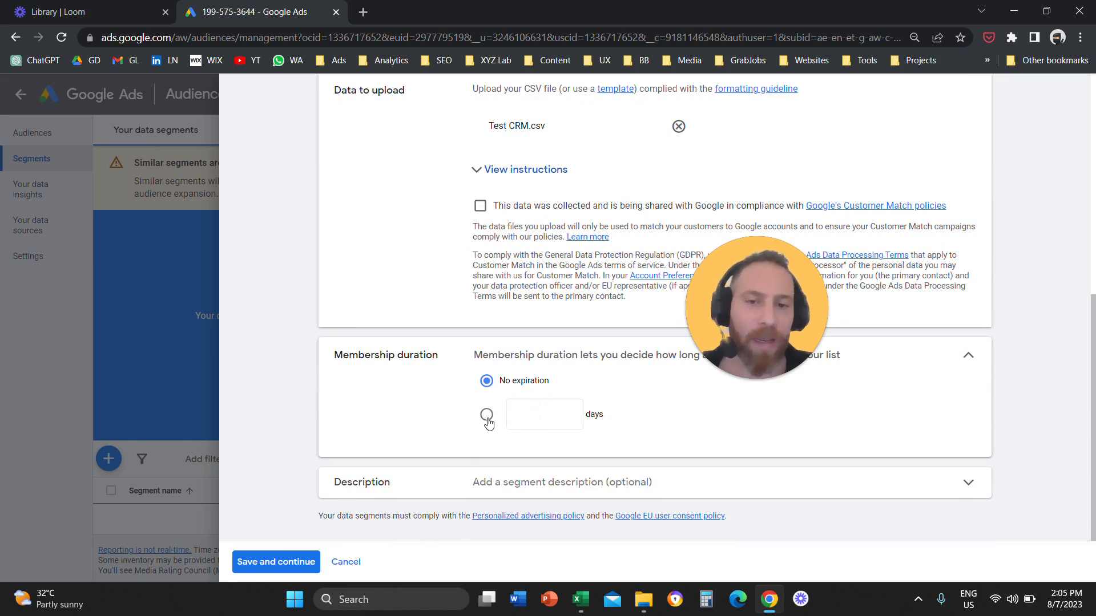
click(486, 415)
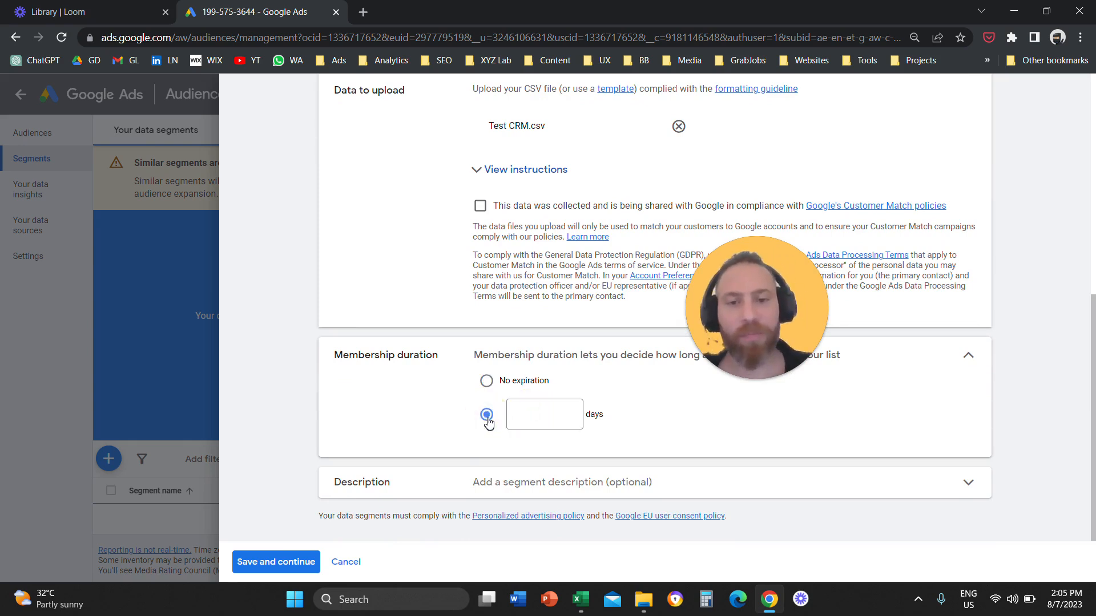
text(3)
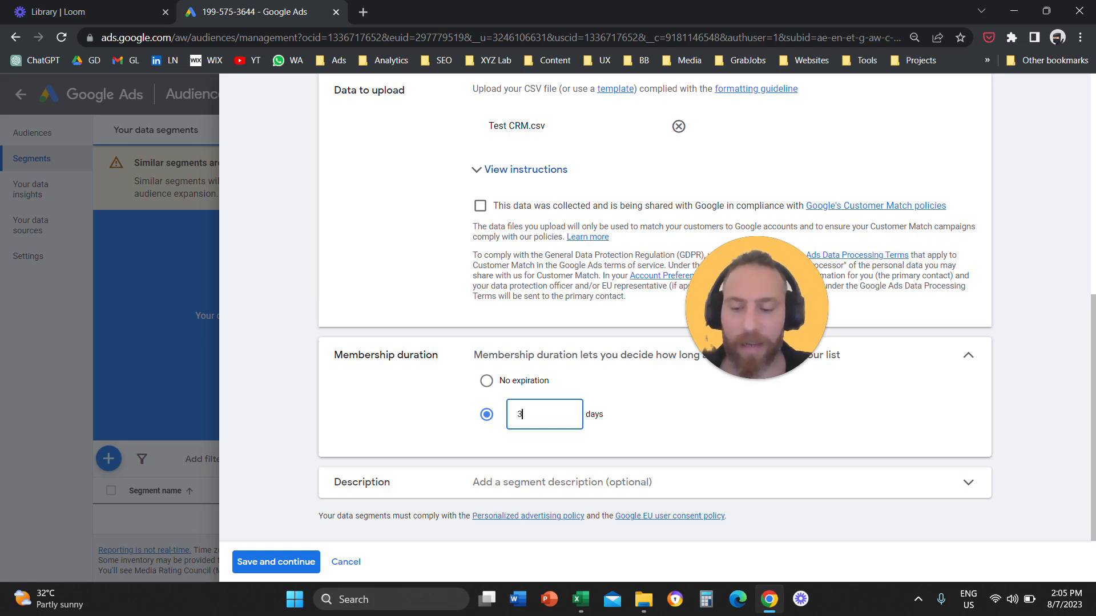
text(6)
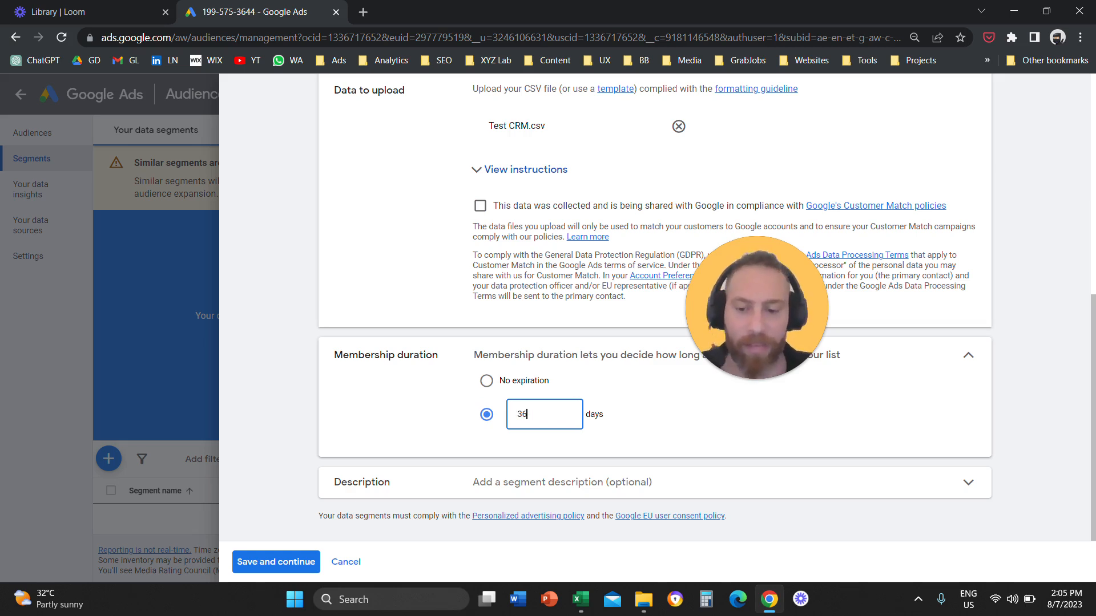
text(365)
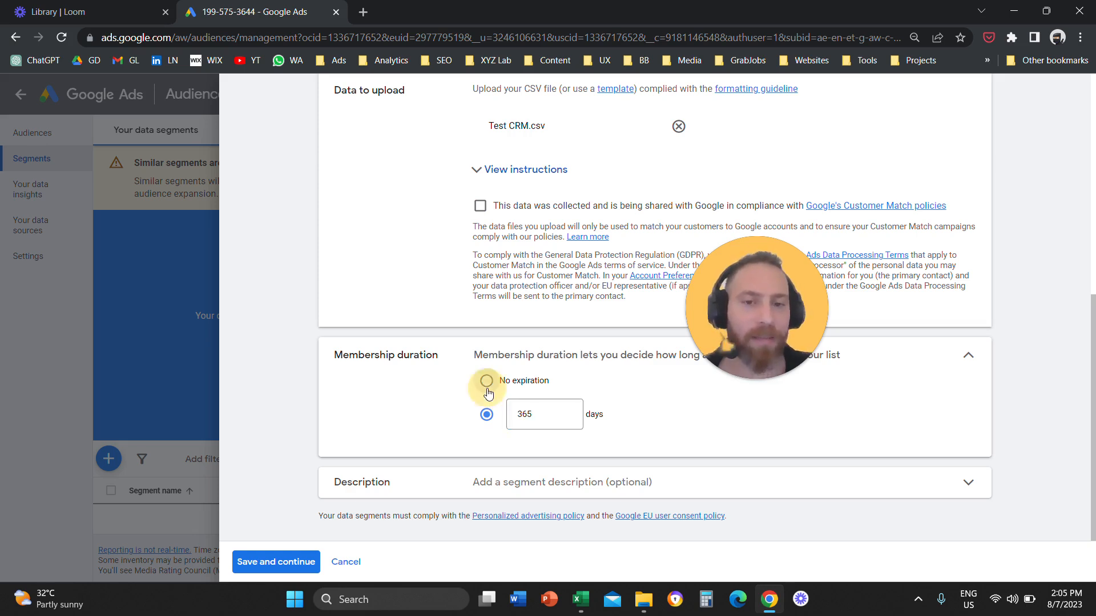
click(486, 382)
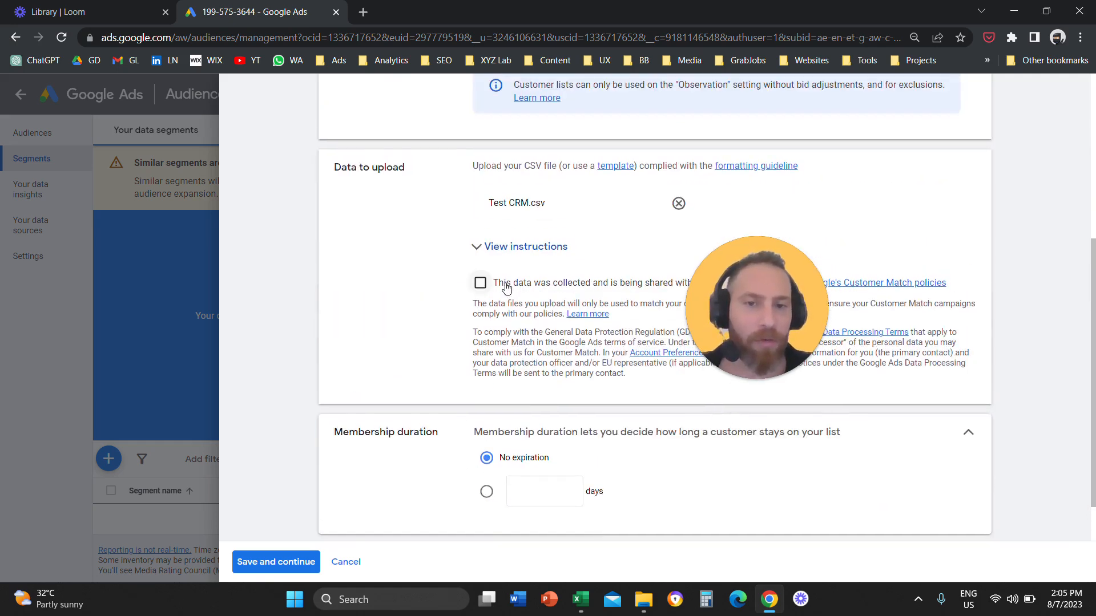
Step: Confirm the data complies with Customer Match policies before saving
click(480, 283)
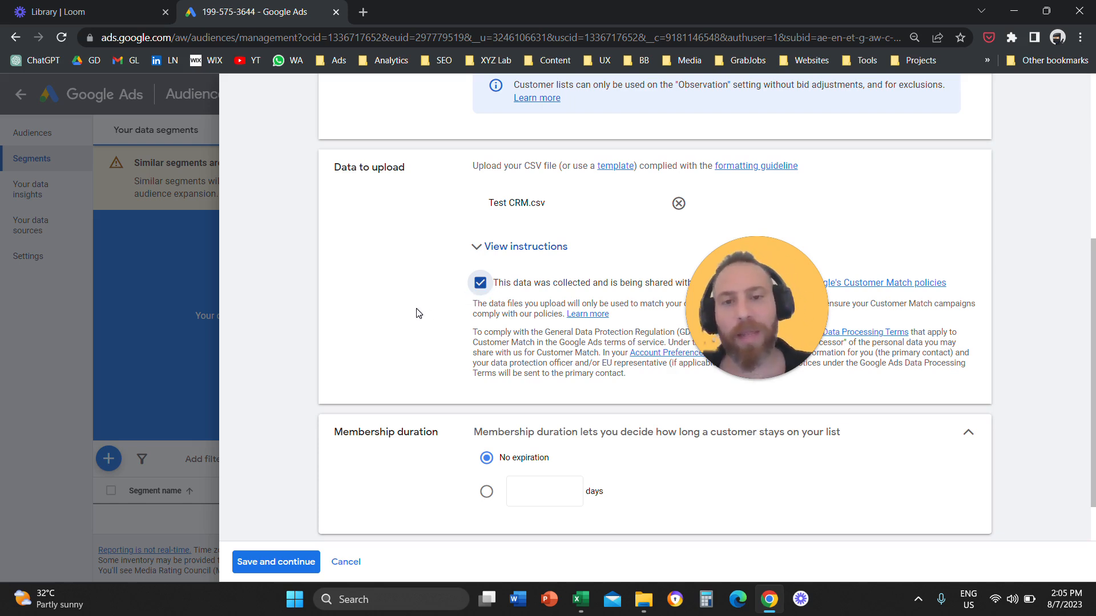
mouse_move(365, 268)
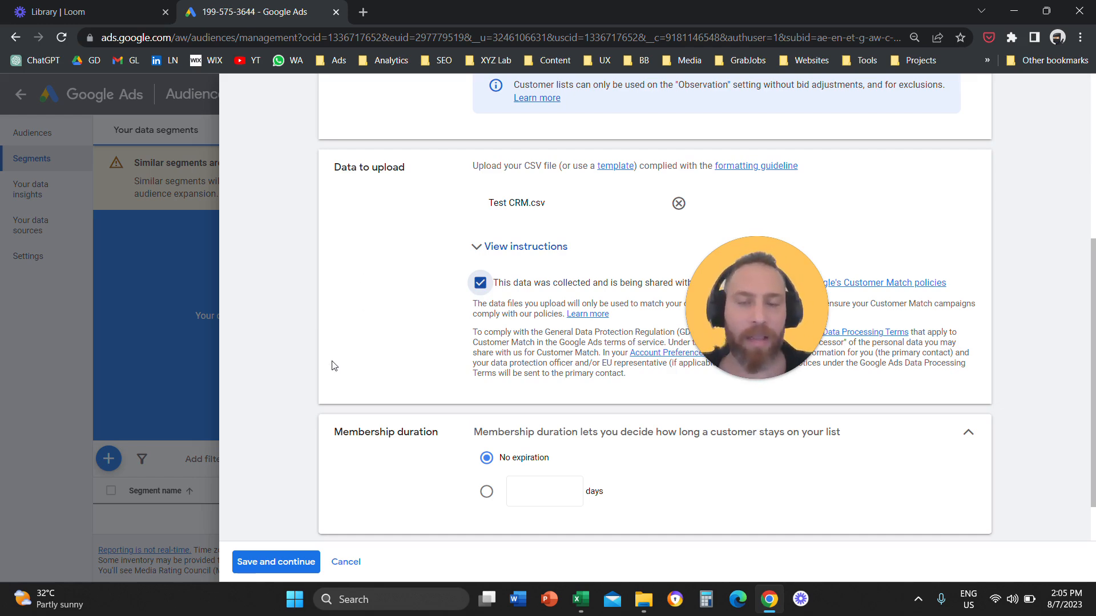
scroll(down, 3)
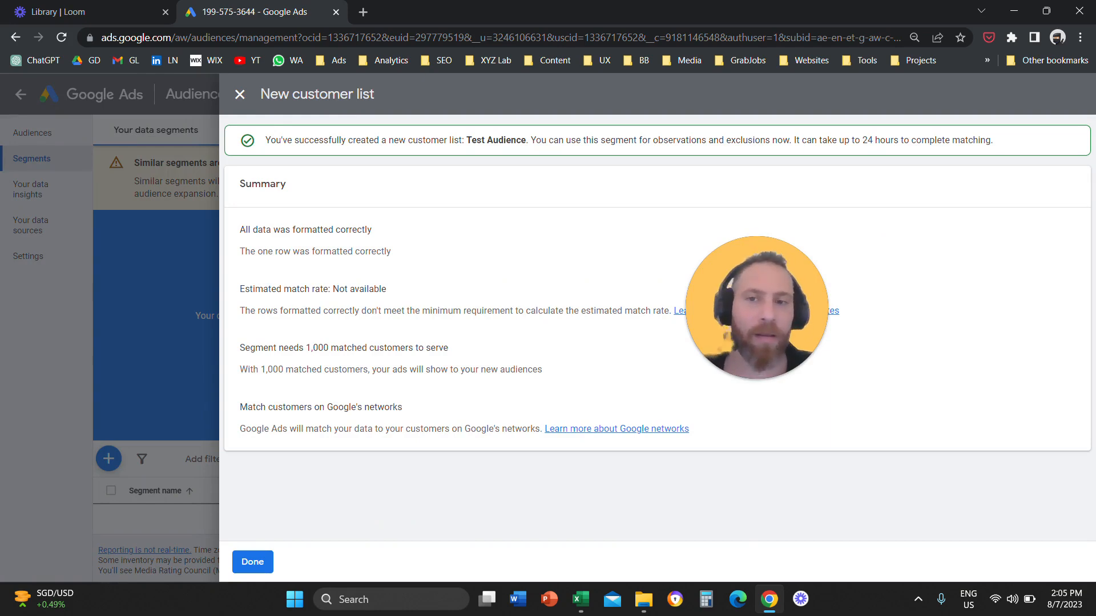
Step: Finish the upload, then remove the Test Audience segment from the segments list
click(253, 561)
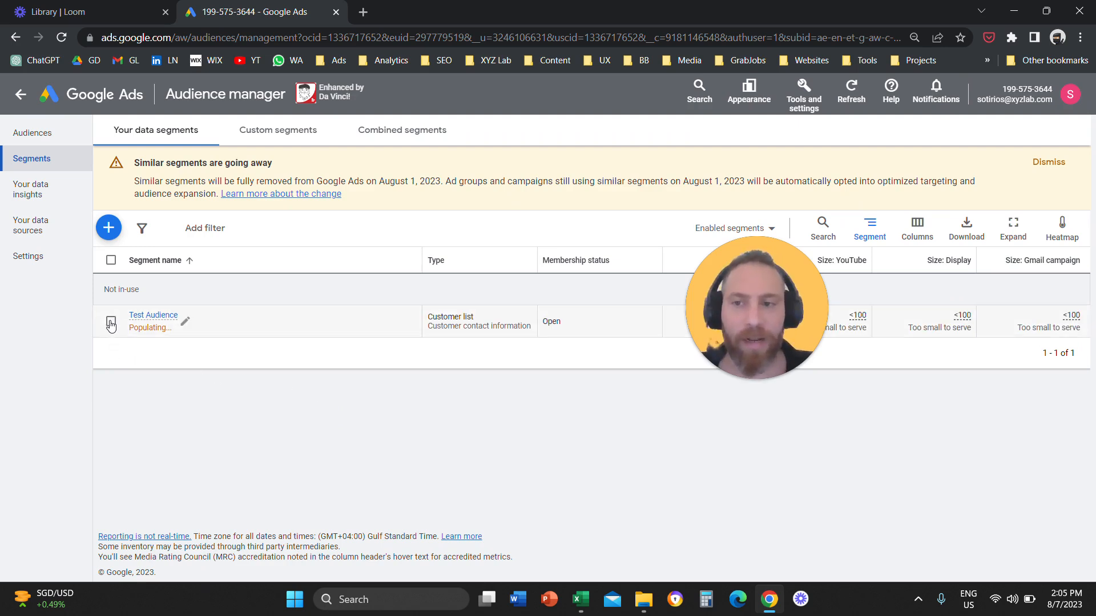
click(111, 322)
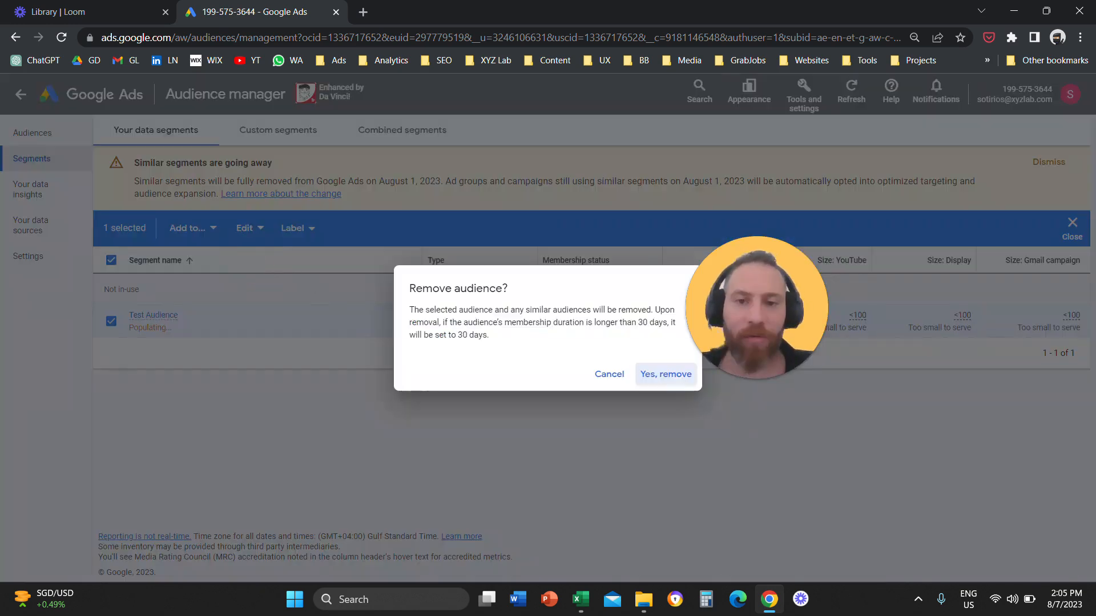
click(666, 374)
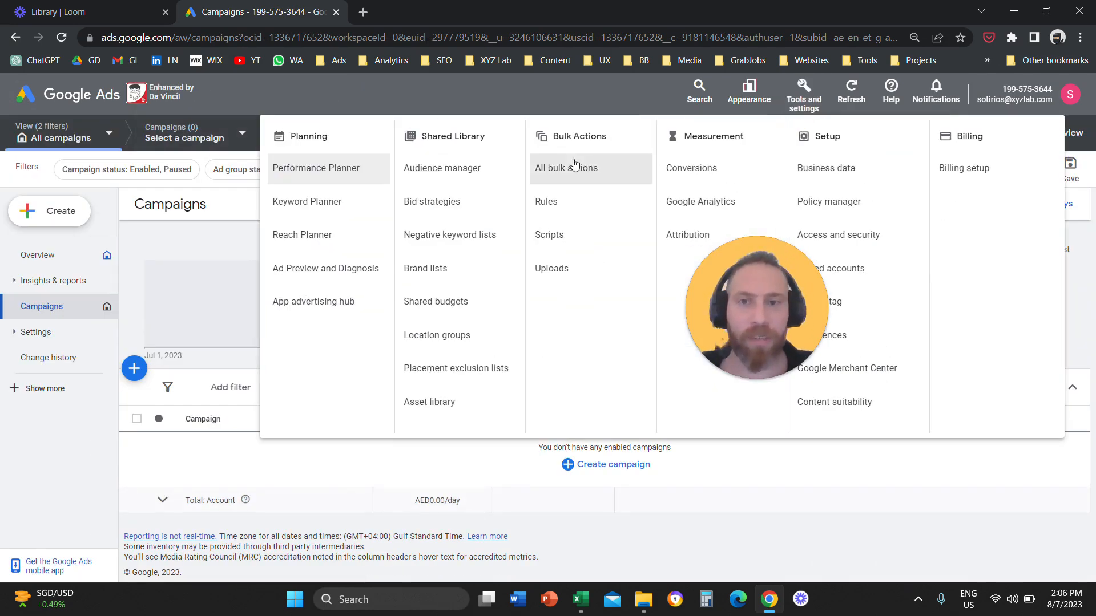
Step: Start another new Customer list segment from the Audience manager
click(442, 168)
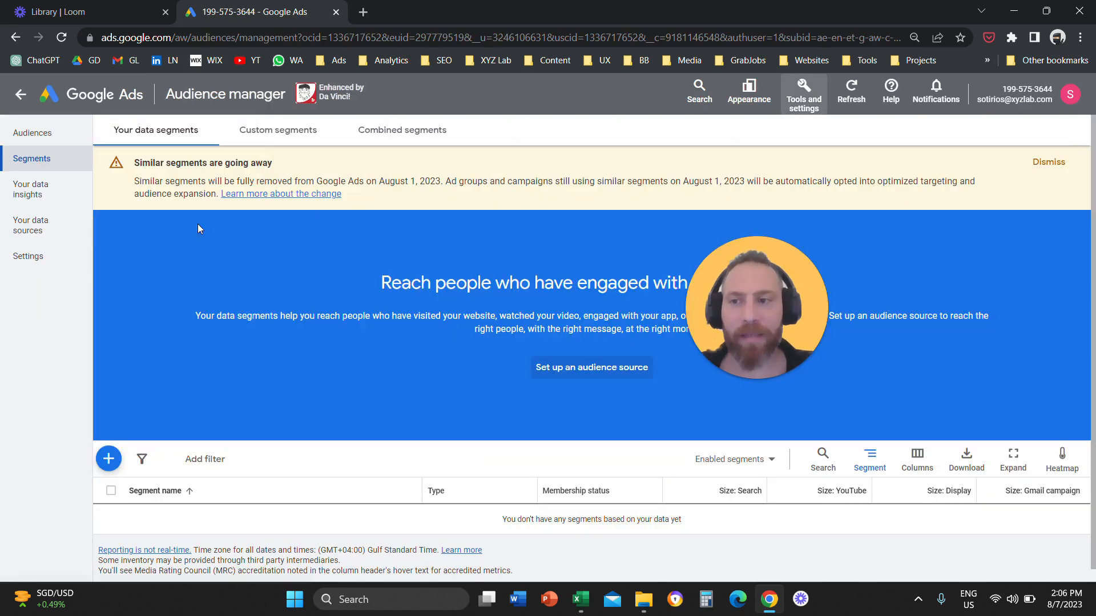
click(108, 458)
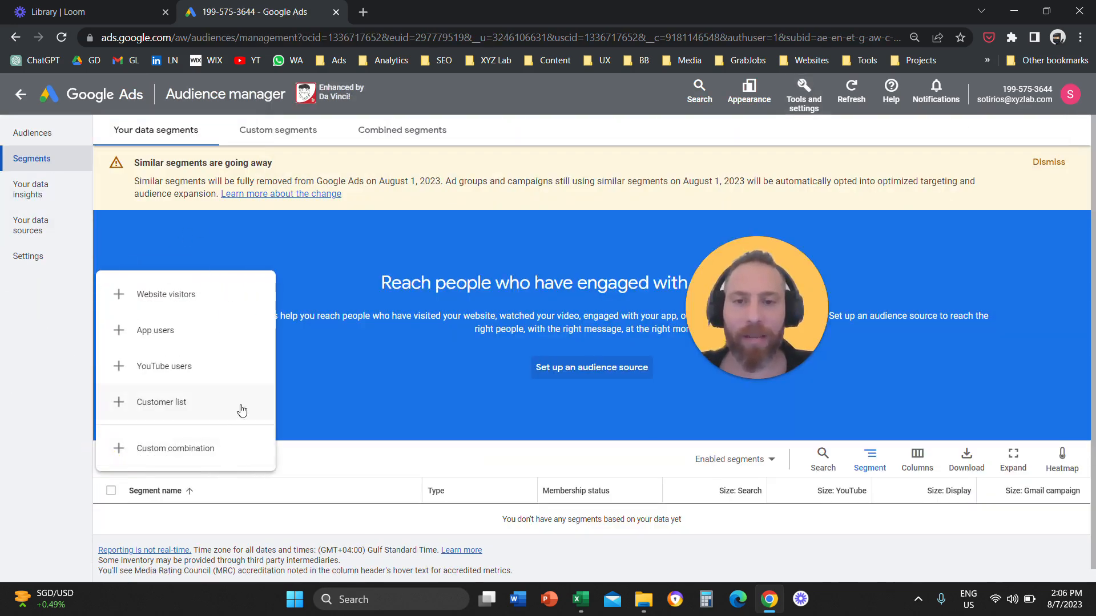
click(162, 402)
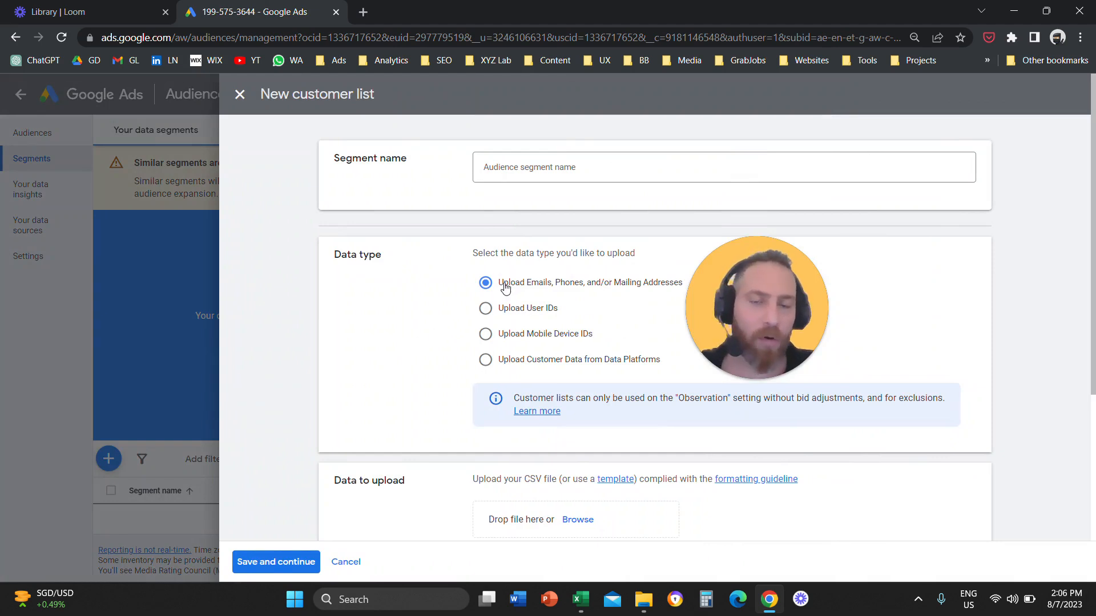
mouse_move(538, 136)
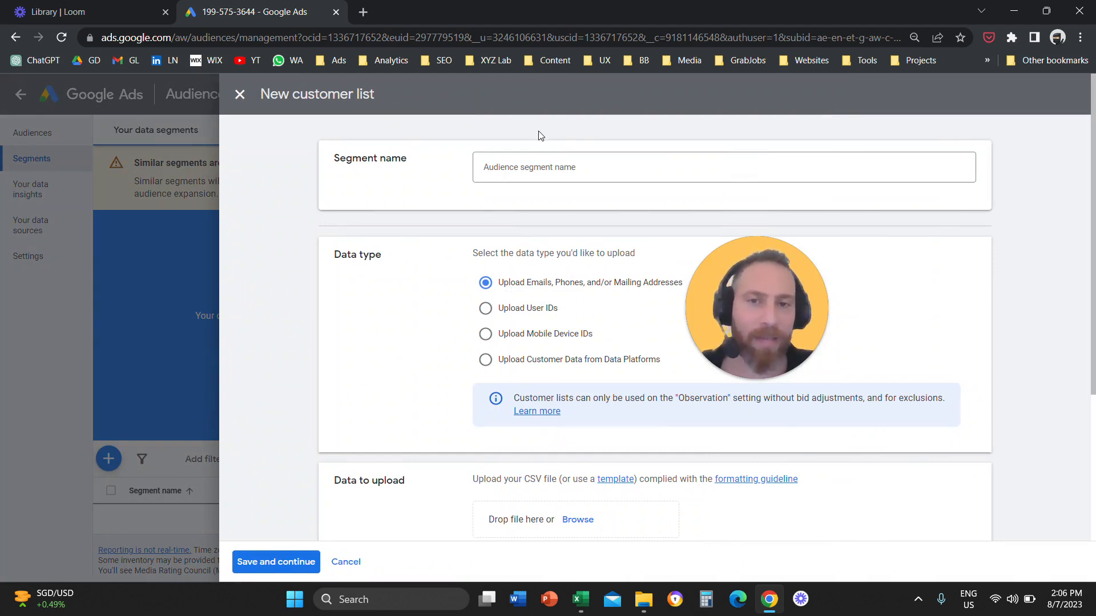
Step: Toggle the compliance checkbox on and off, then close the form without saving
scroll(down, 3)
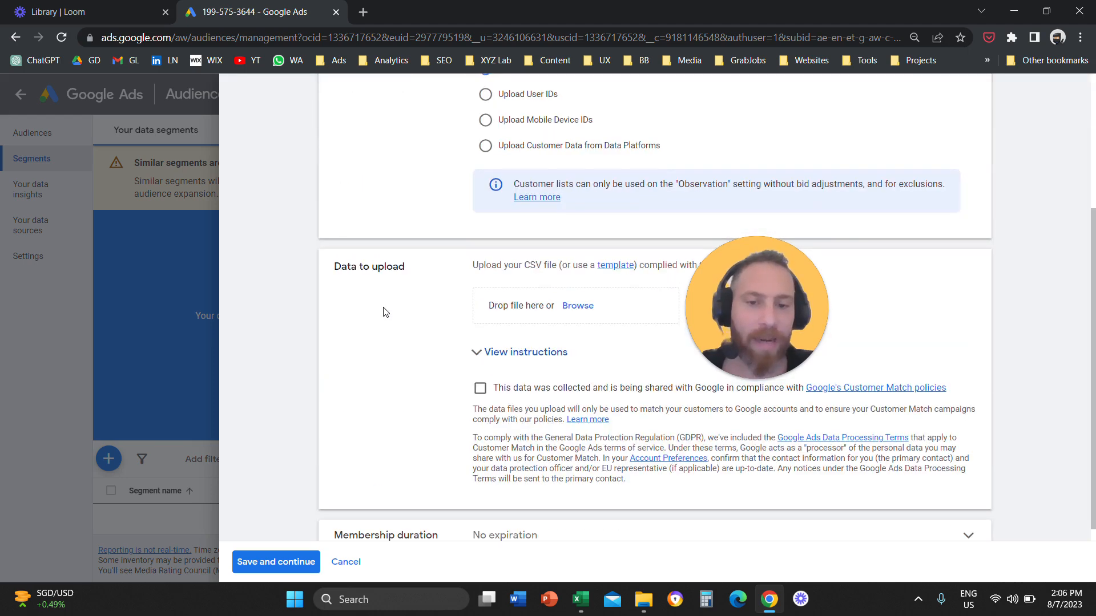
click(479, 388)
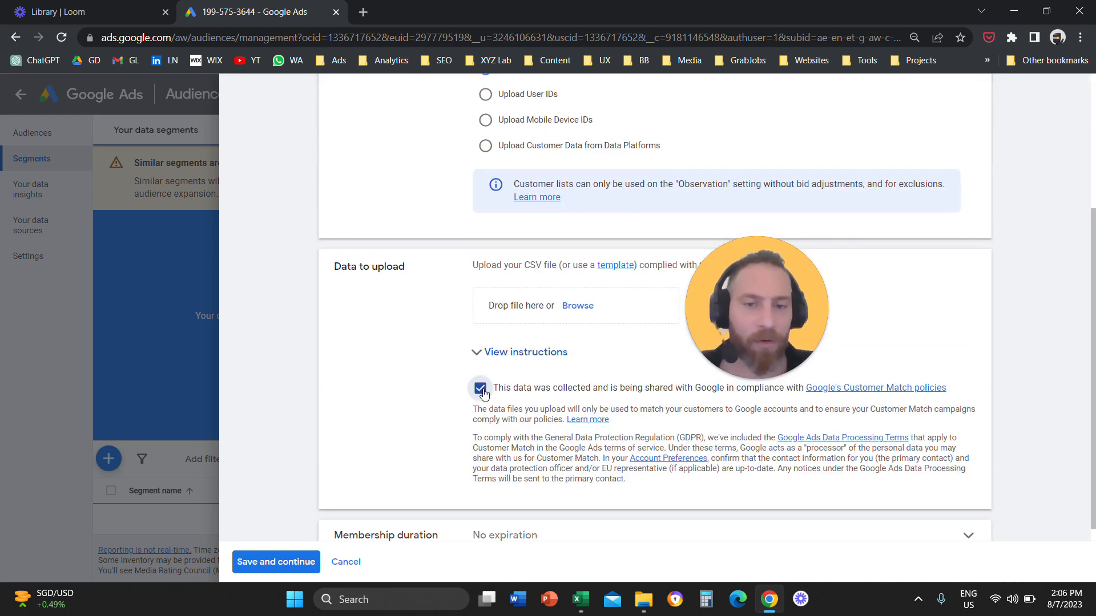
click(479, 388)
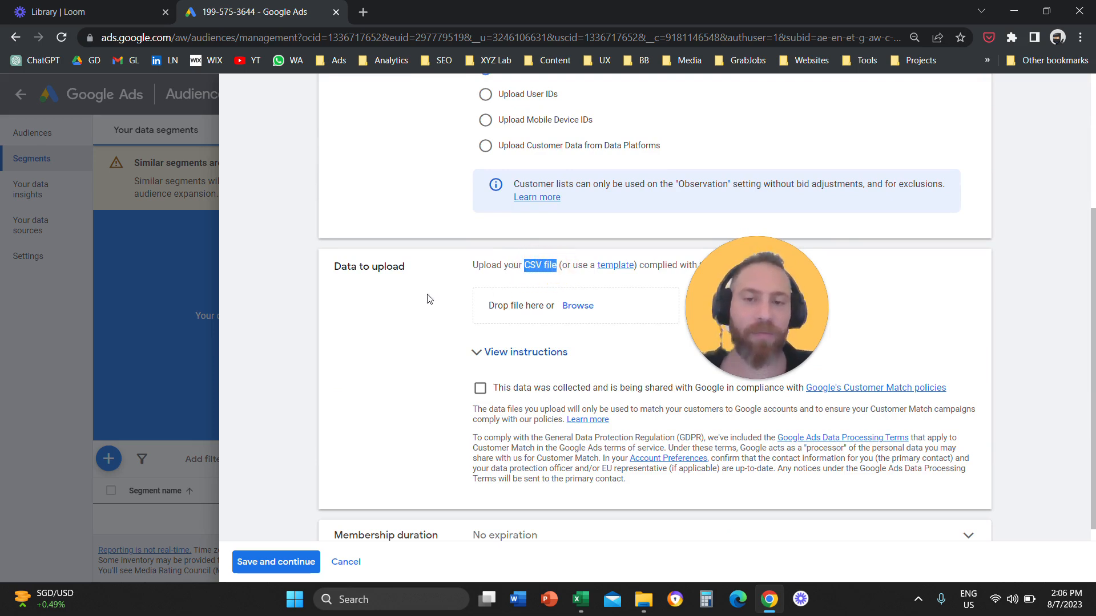
mouse_move(415, 314)
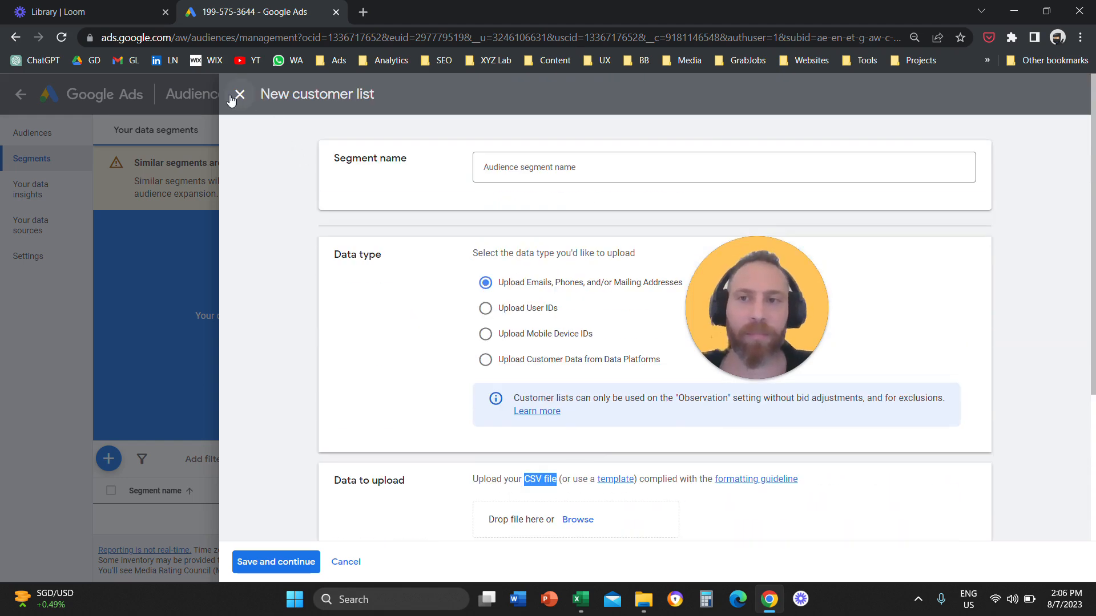
click(237, 93)
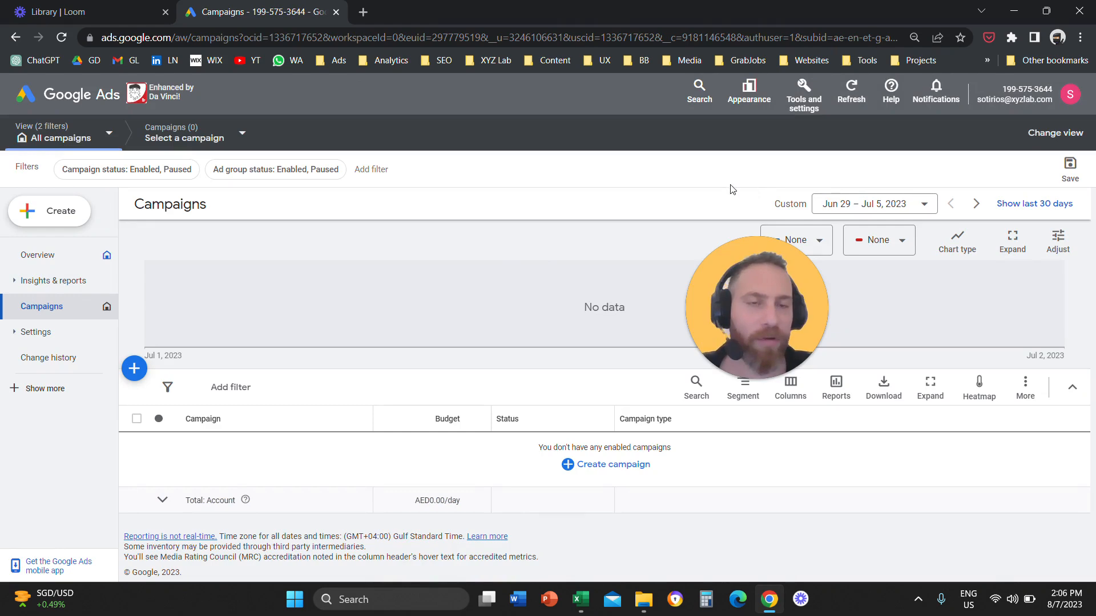
Step: Switch Google Ads to the new interface design via Appearance
click(747, 92)
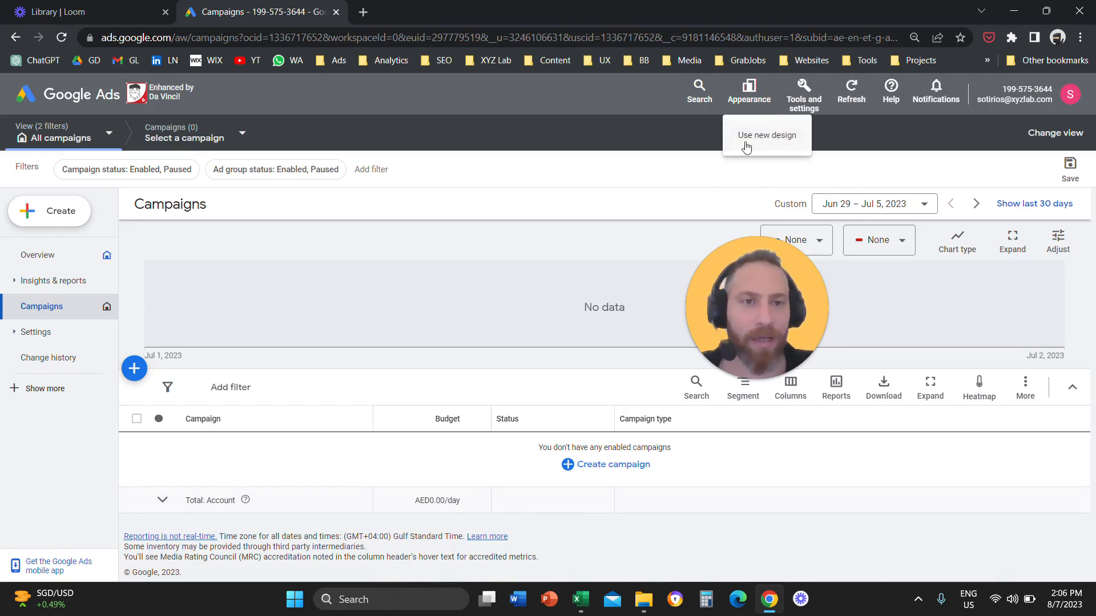
click(767, 135)
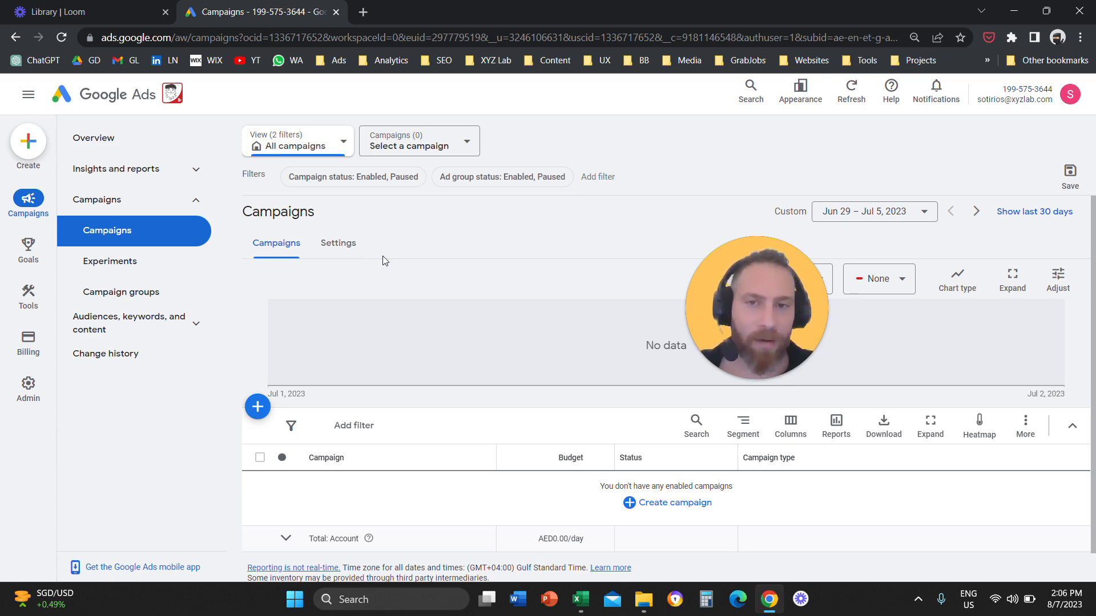
mouse_move(652, 130)
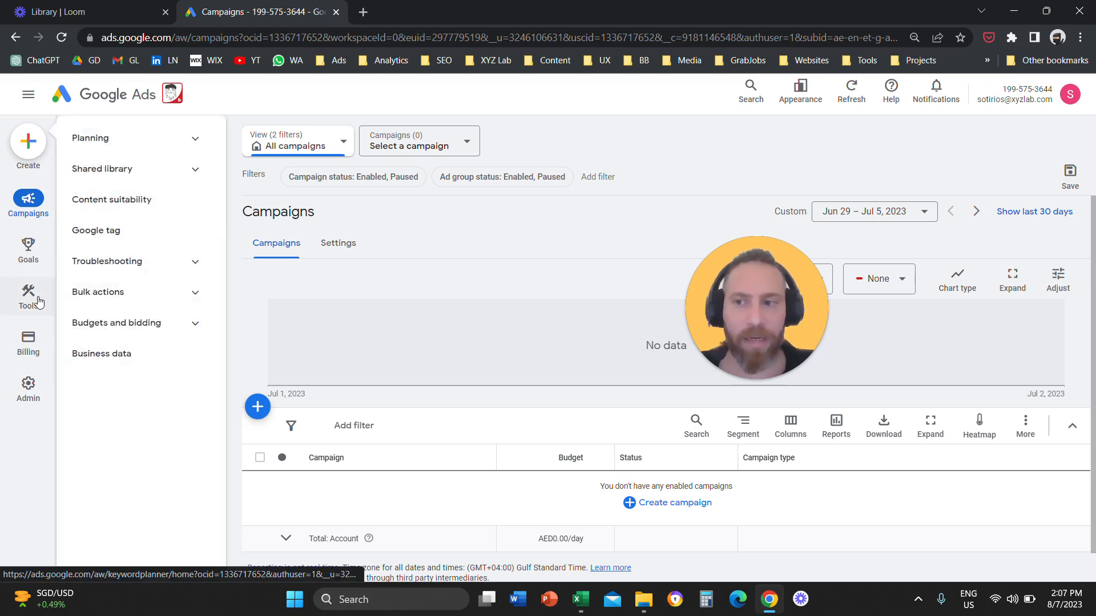
mouse_move(38, 301)
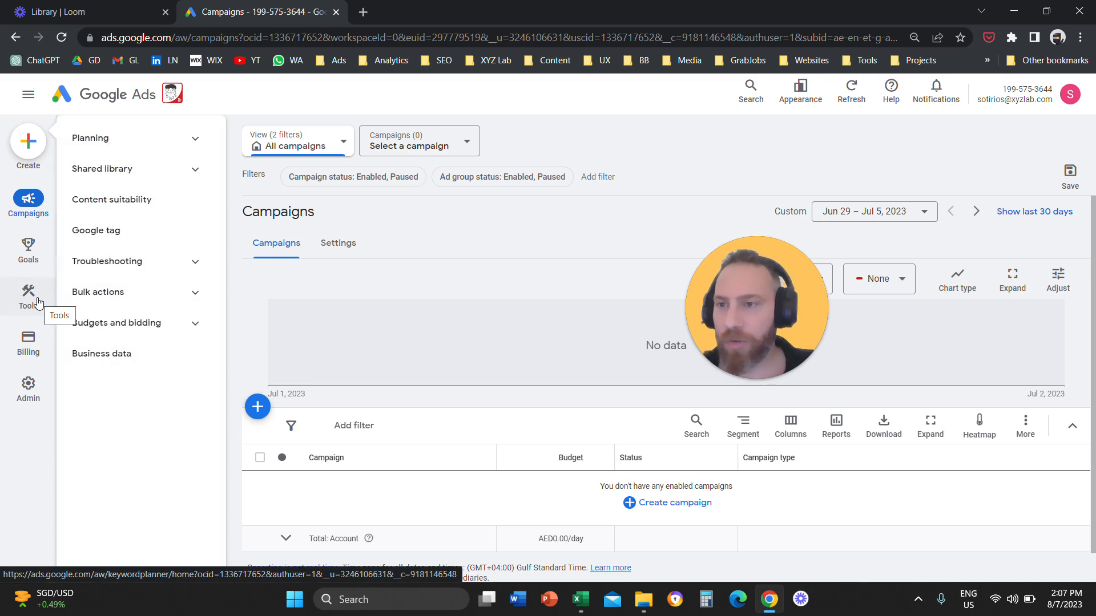
mouse_move(176, 202)
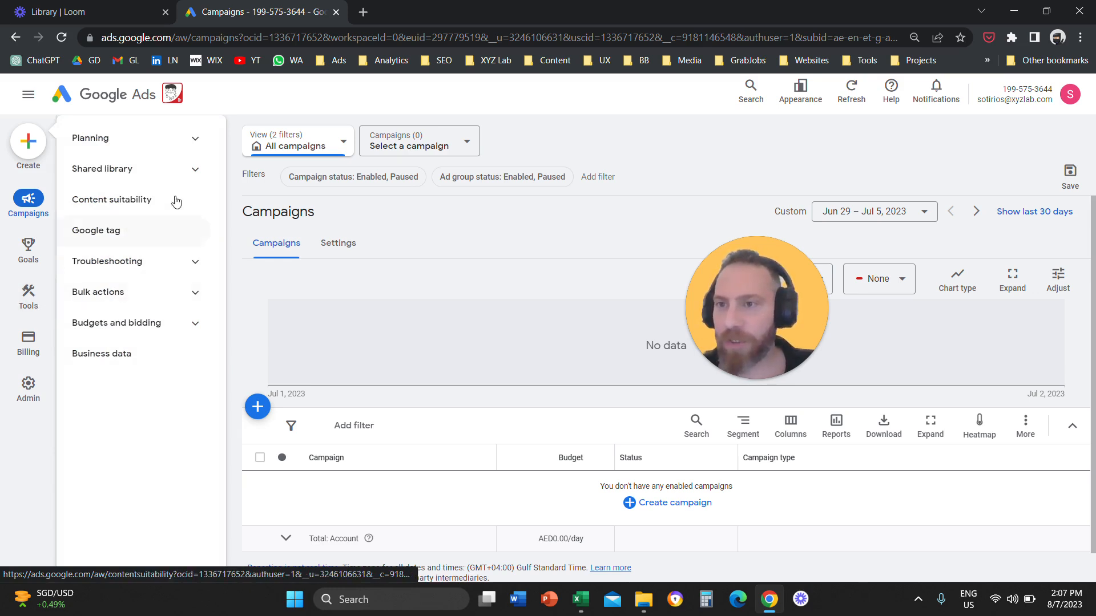
Step: Go to the Audience manager under Shared library in the new design
click(134, 169)
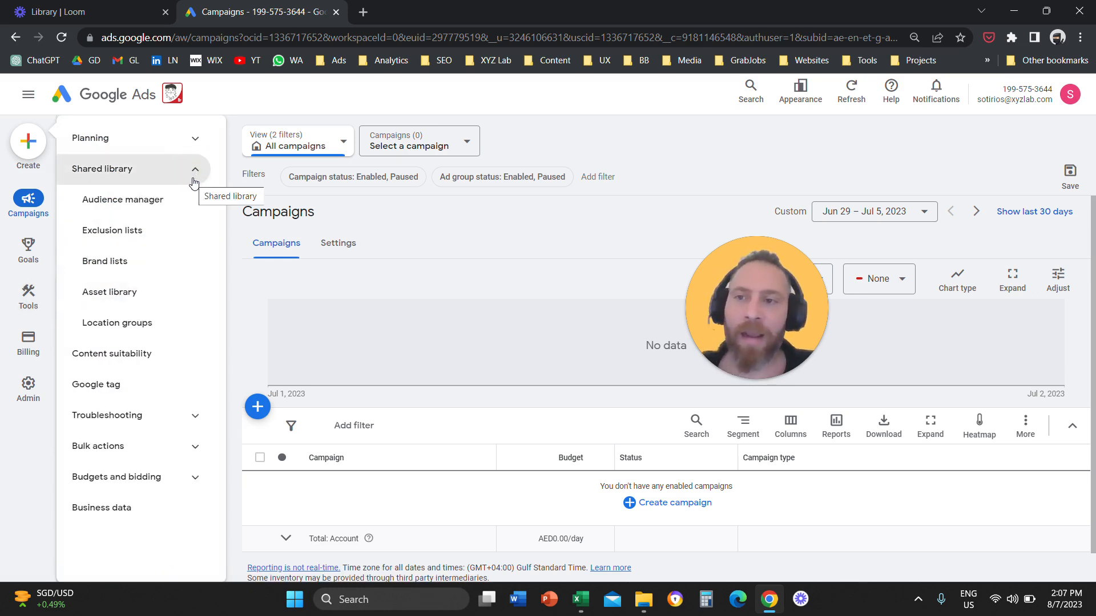
mouse_move(142, 205)
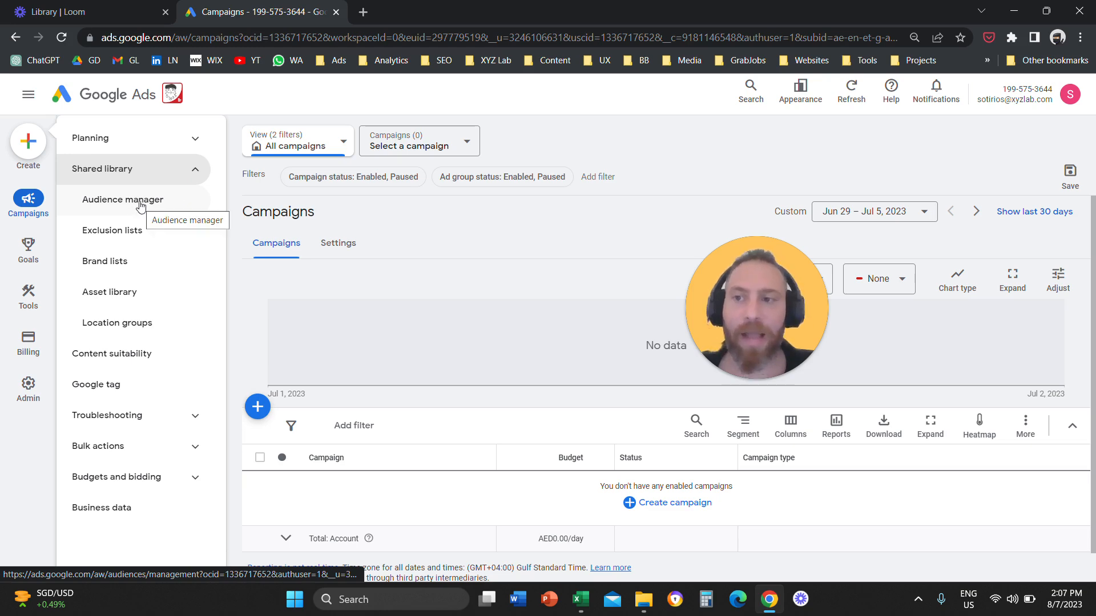
click(141, 199)
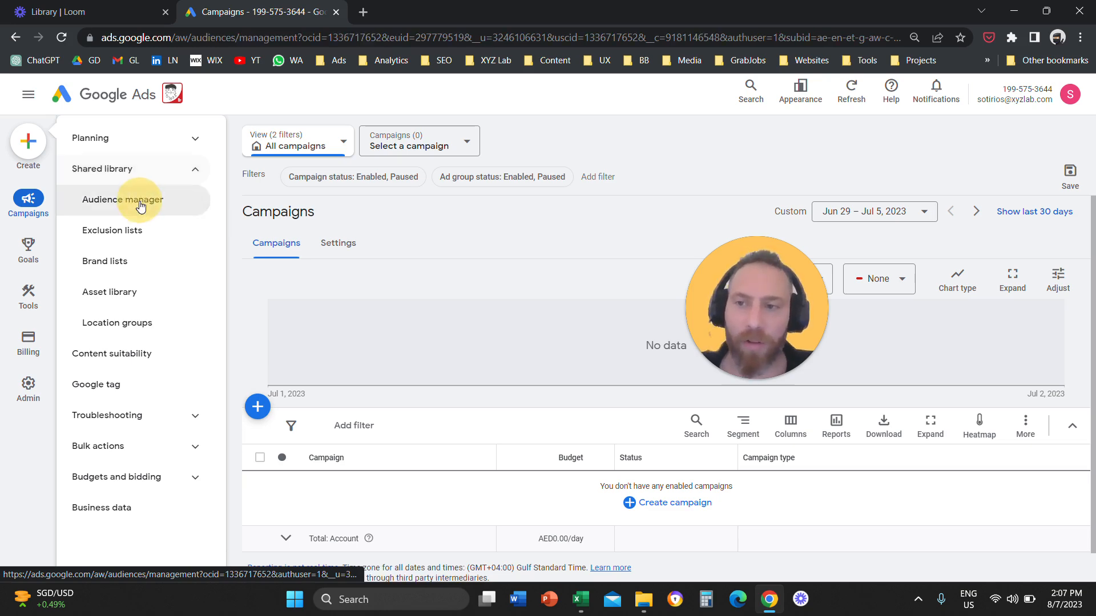
click(123, 200)
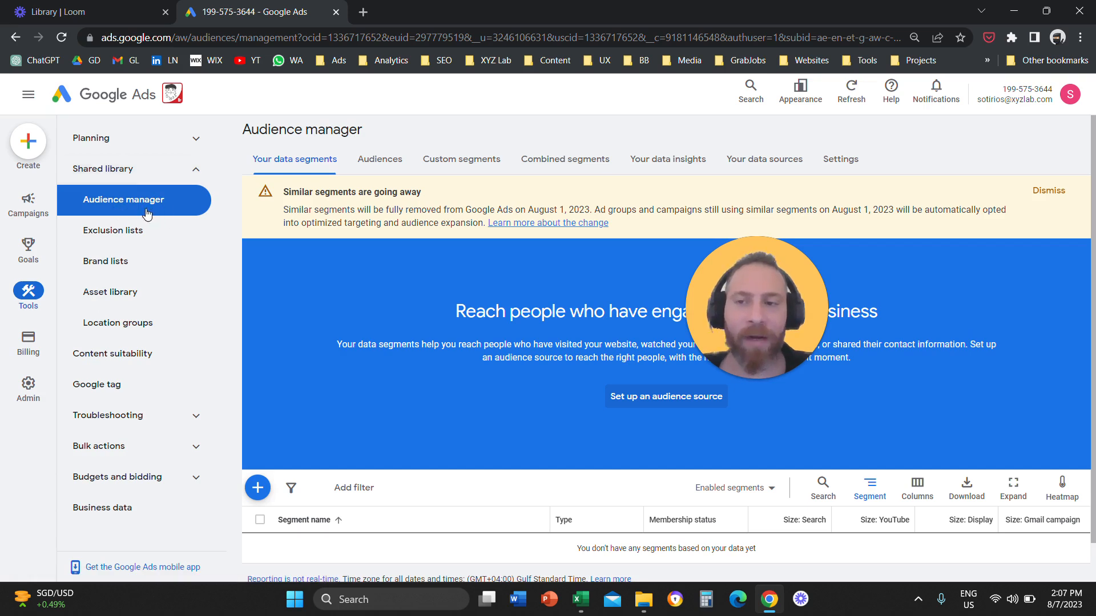
mouse_move(258, 489)
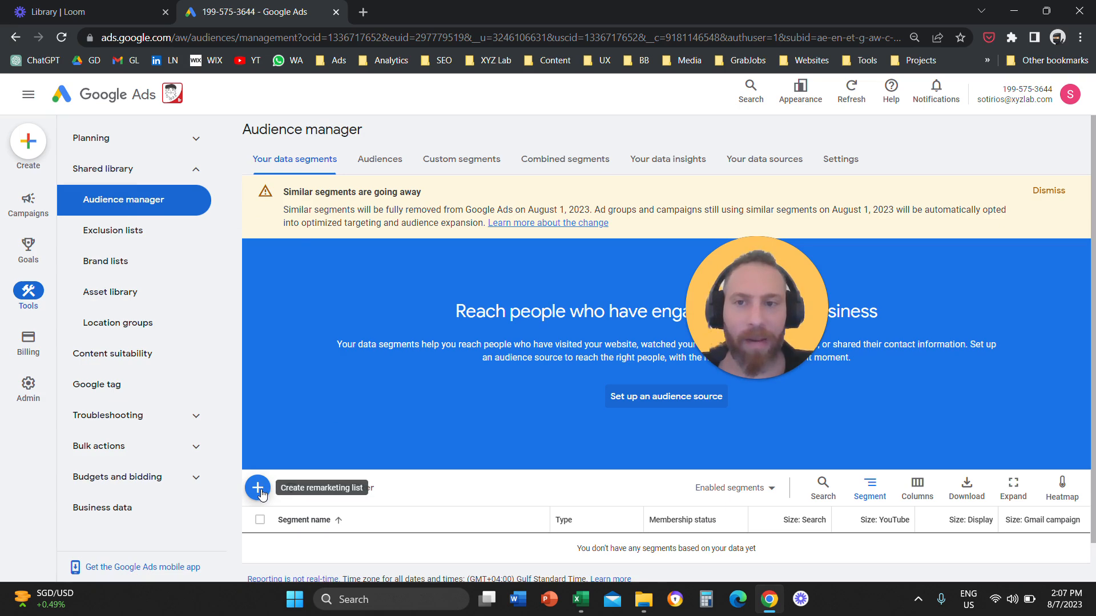
Step: Start a new Customer list segment and tick the Customer Match compliance checkbox
click(257, 487)
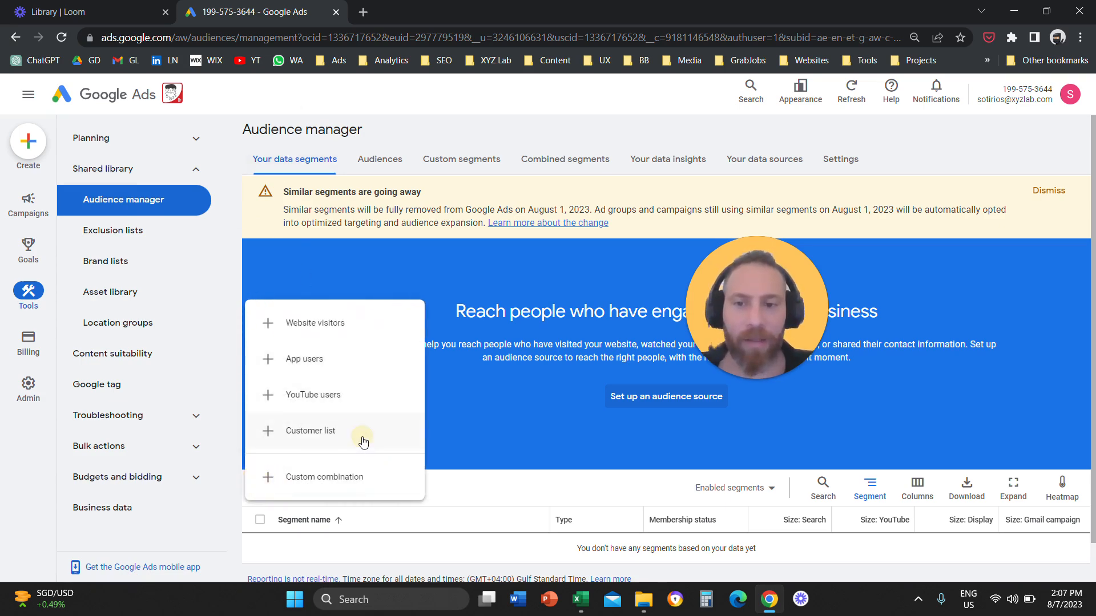
click(309, 432)
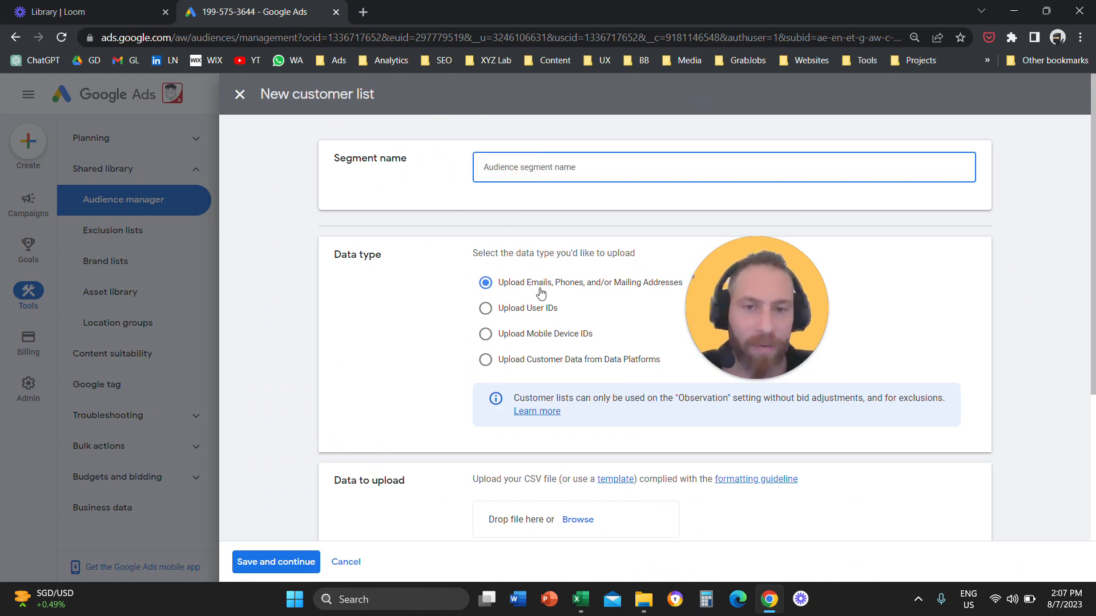
scroll(down, 3)
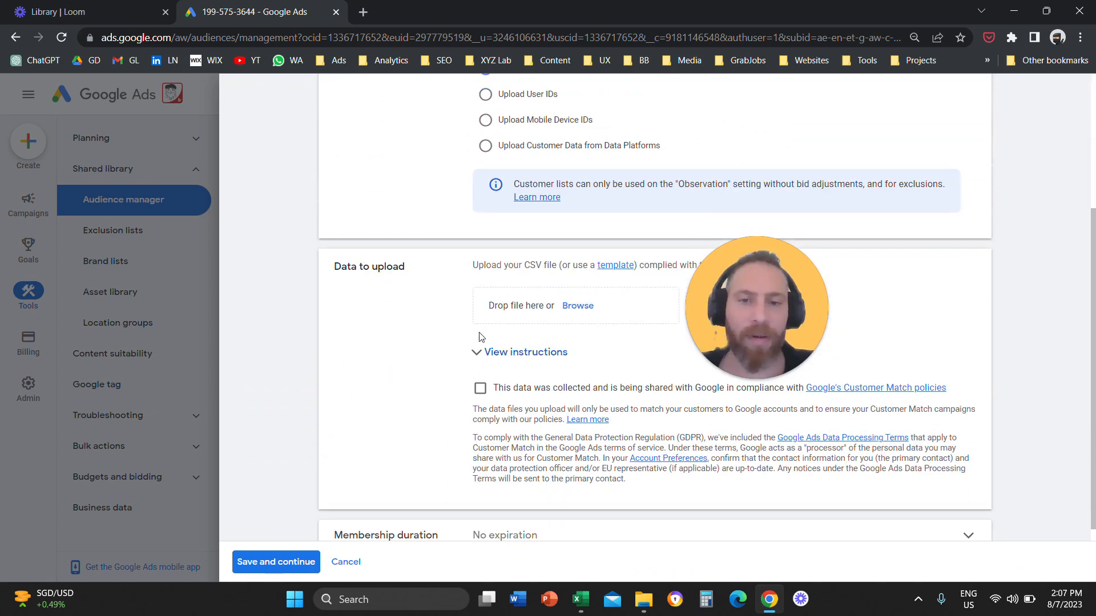
click(479, 389)
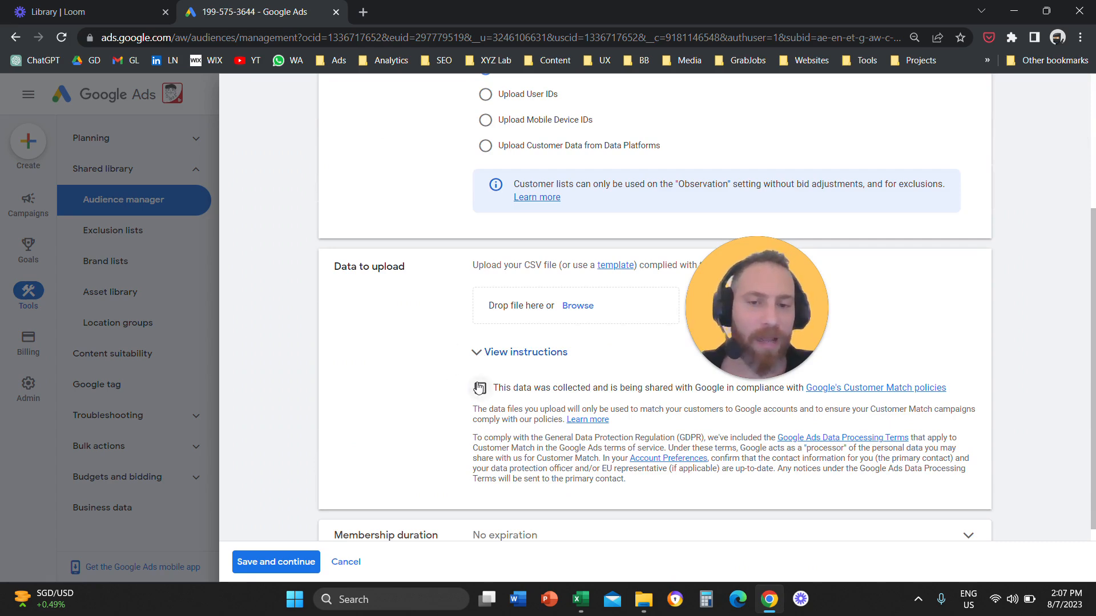
scroll(down, 3)
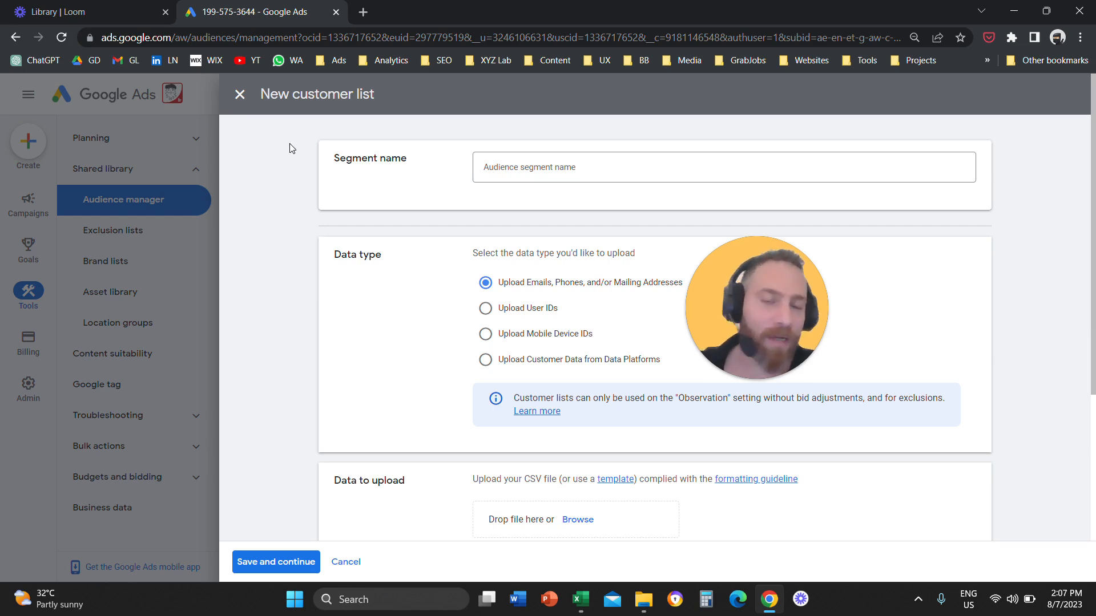
mouse_move(269, 153)
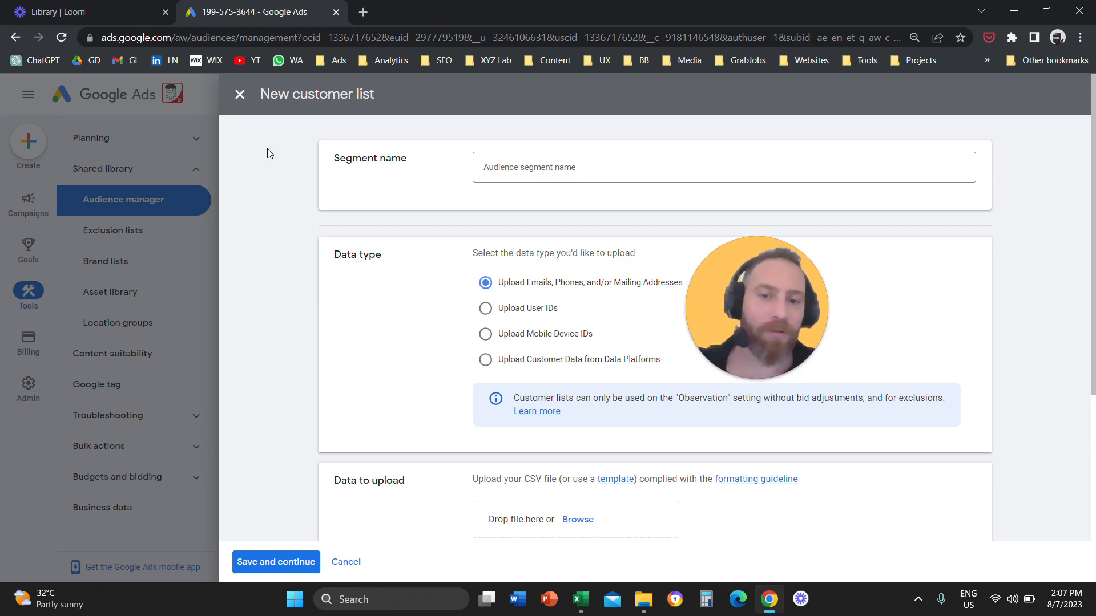